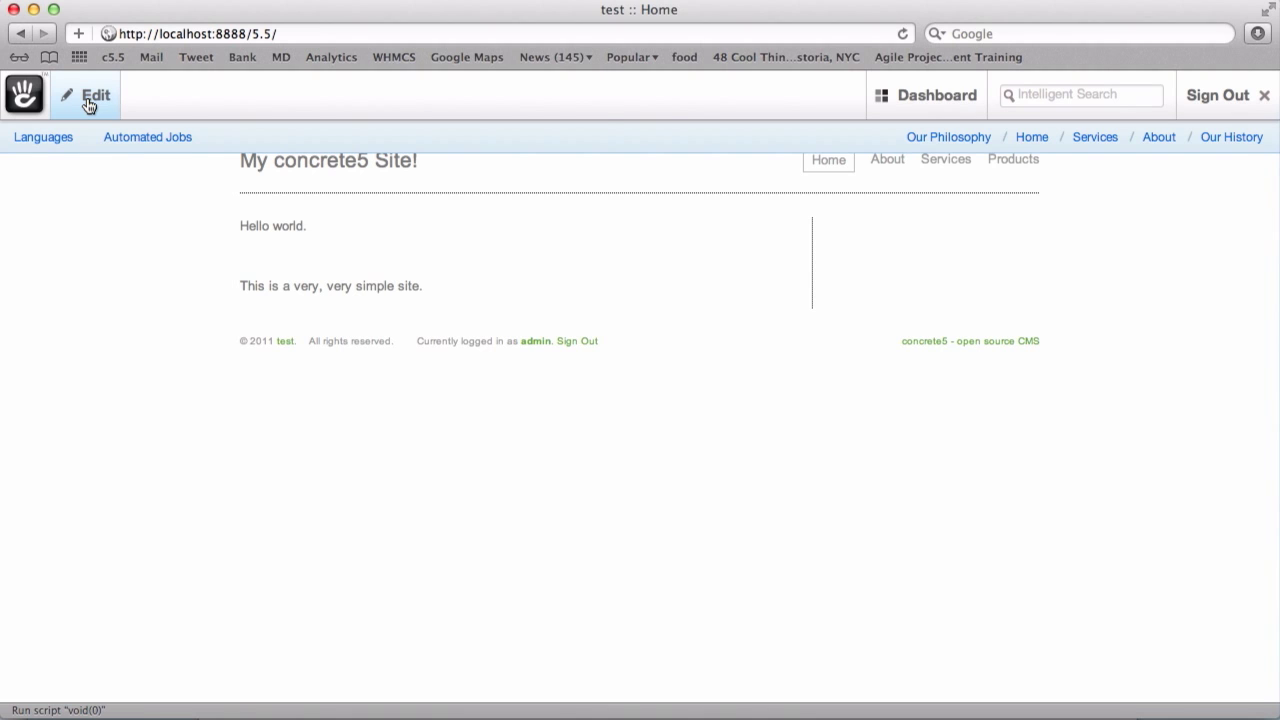
- Replace 'very, very' with 'super' in the home page content block
left_click(95, 95)
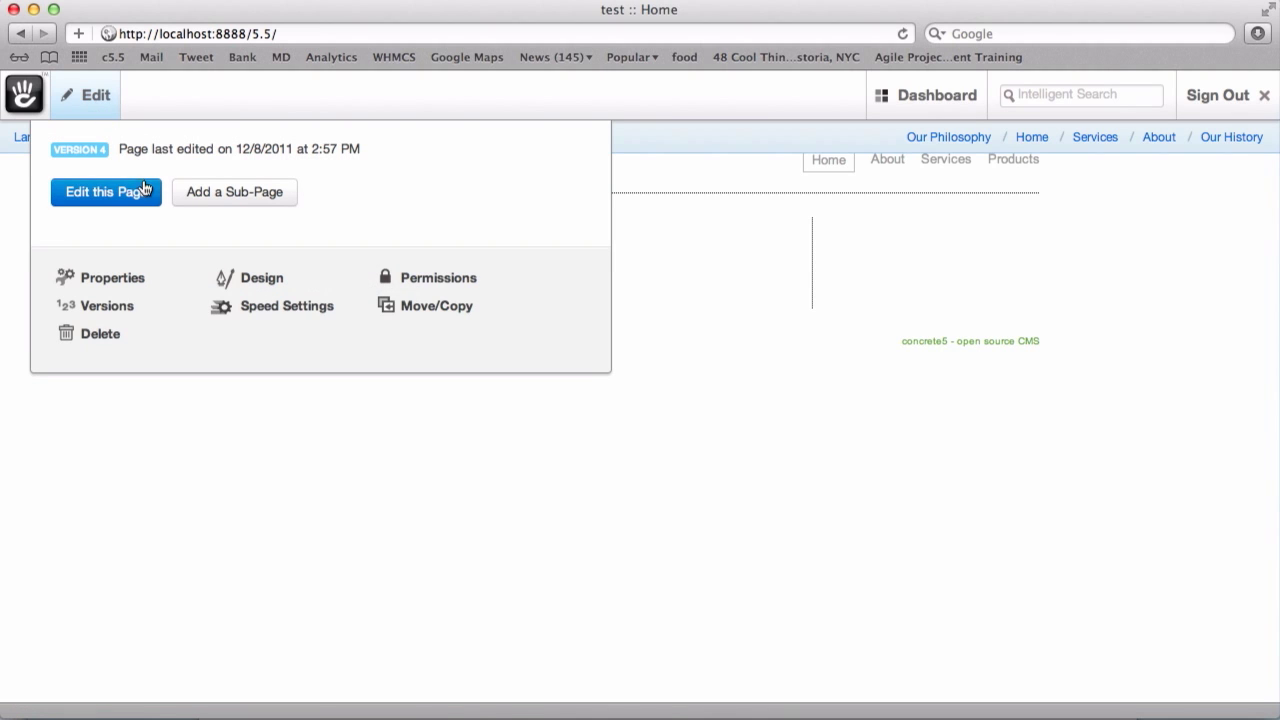
left_click(106, 191)
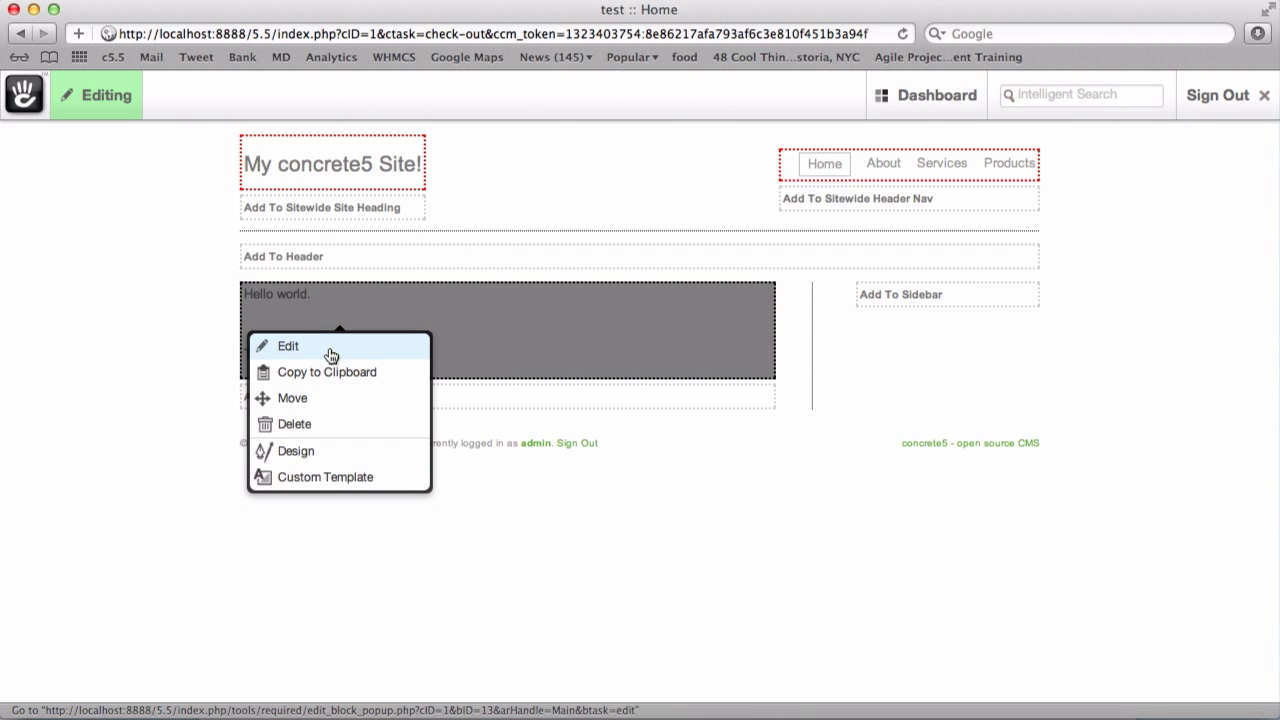
left_click(288, 346)
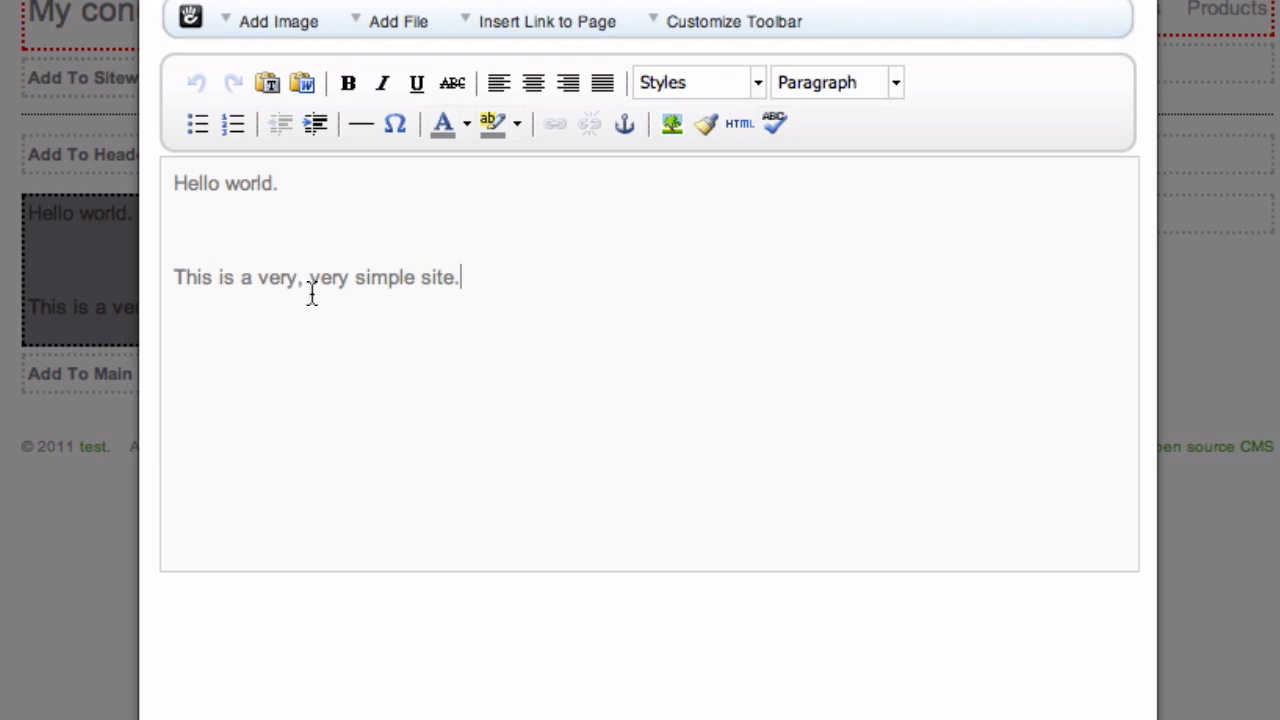
double_click(331, 277)
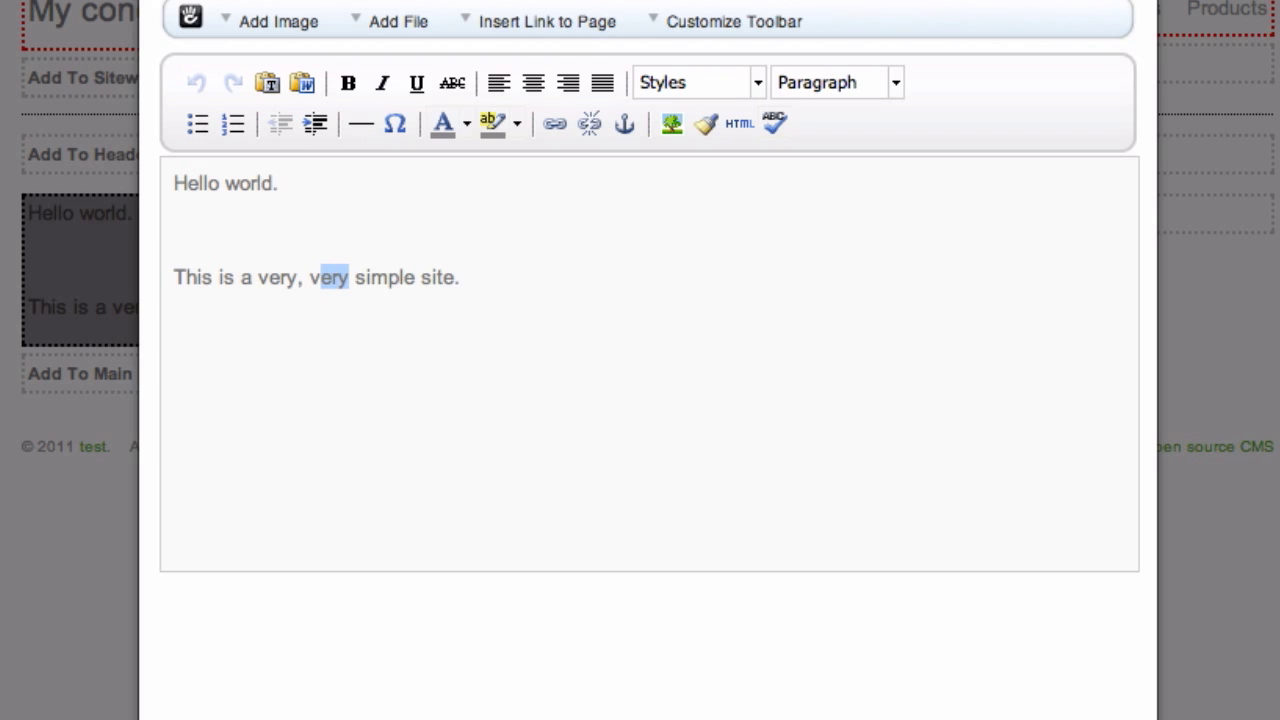
type("su")
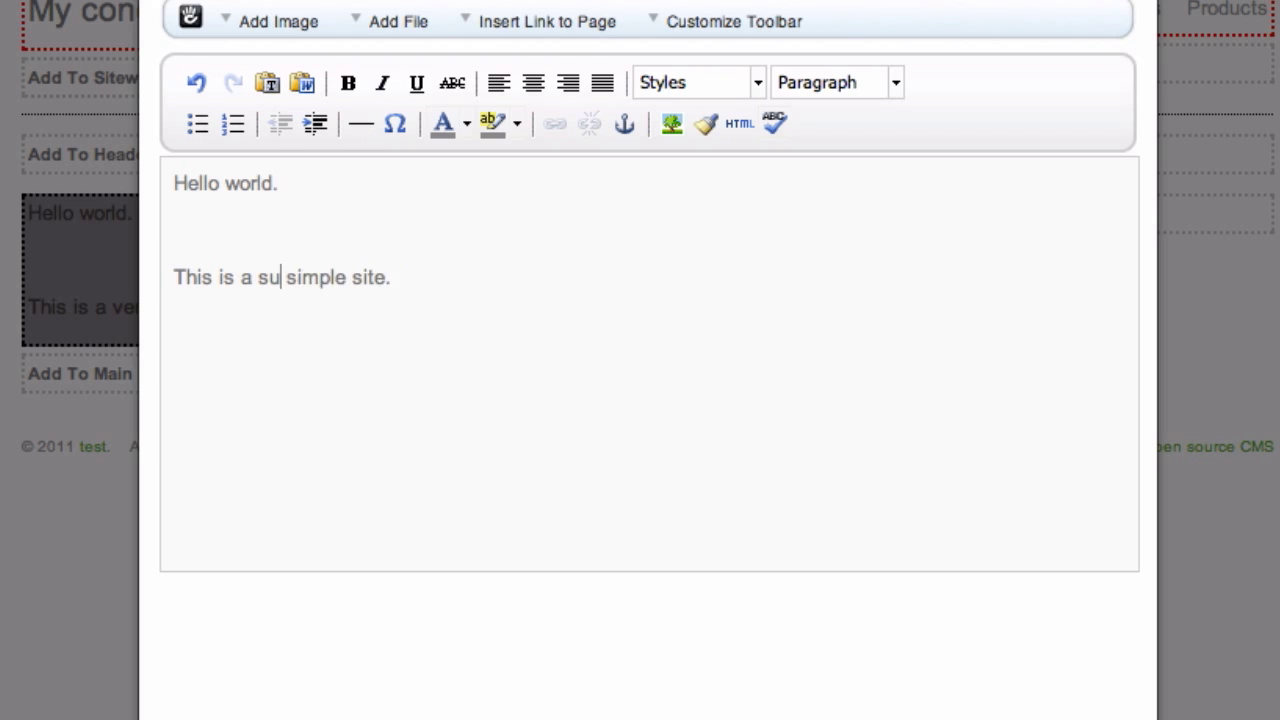
type("per")
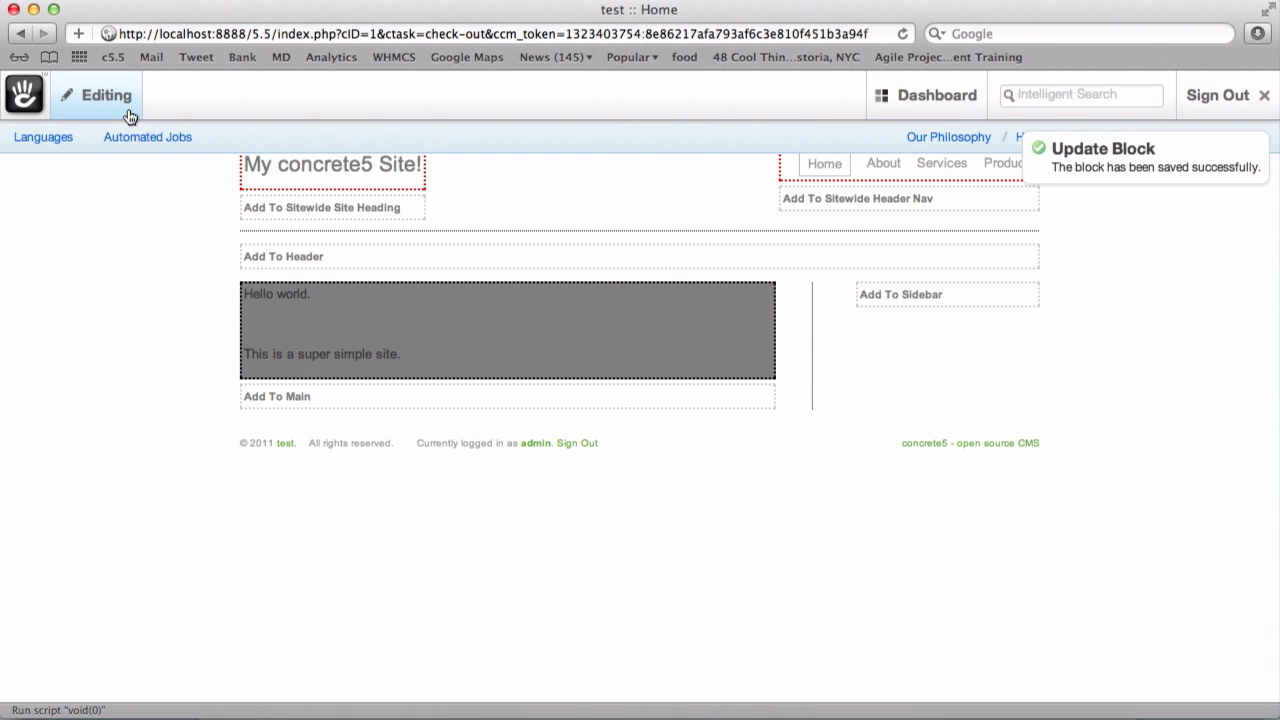
- Publish the page edits with the version comment 'made it super' and resume editing
left_click(96, 95)
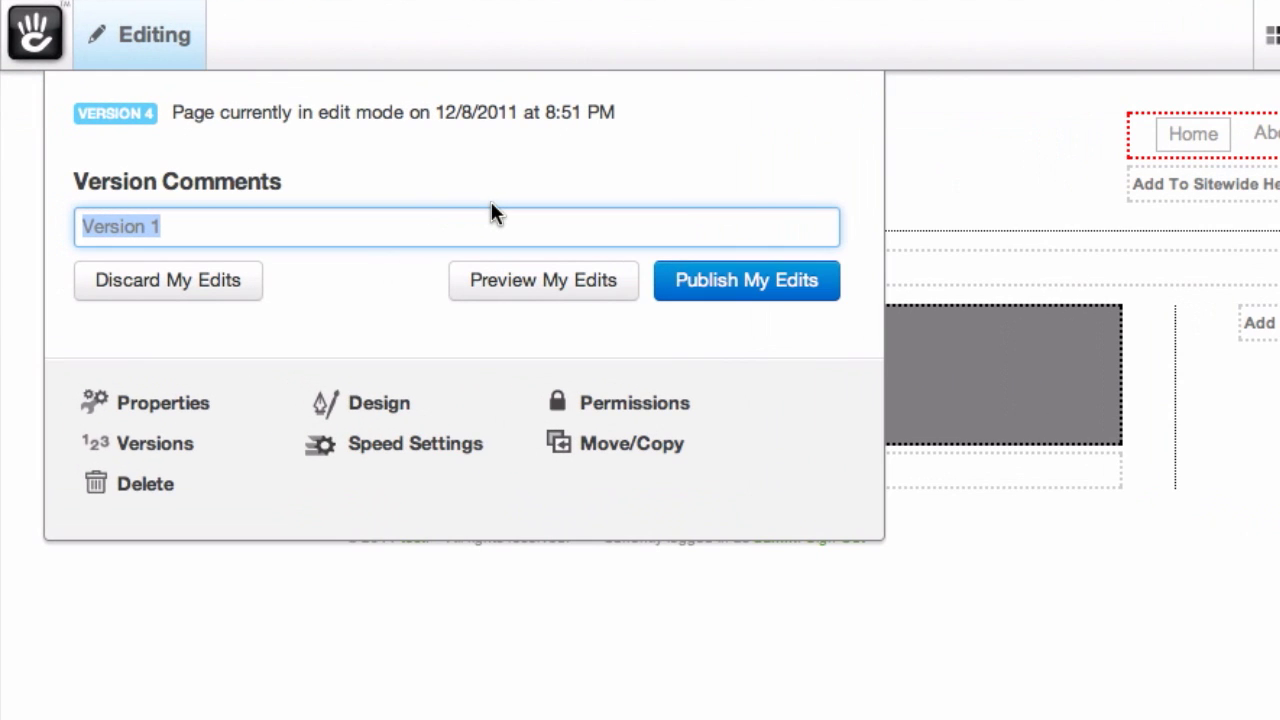
type("made it super")
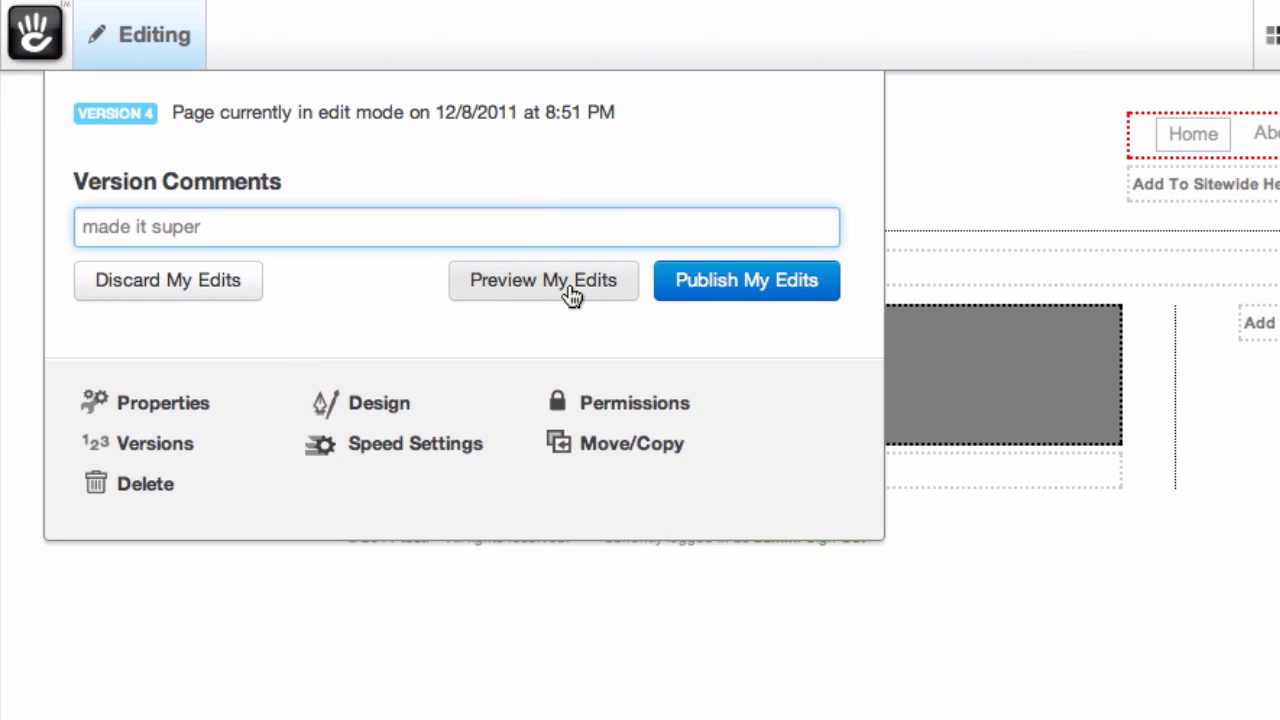
left_click(543, 280)
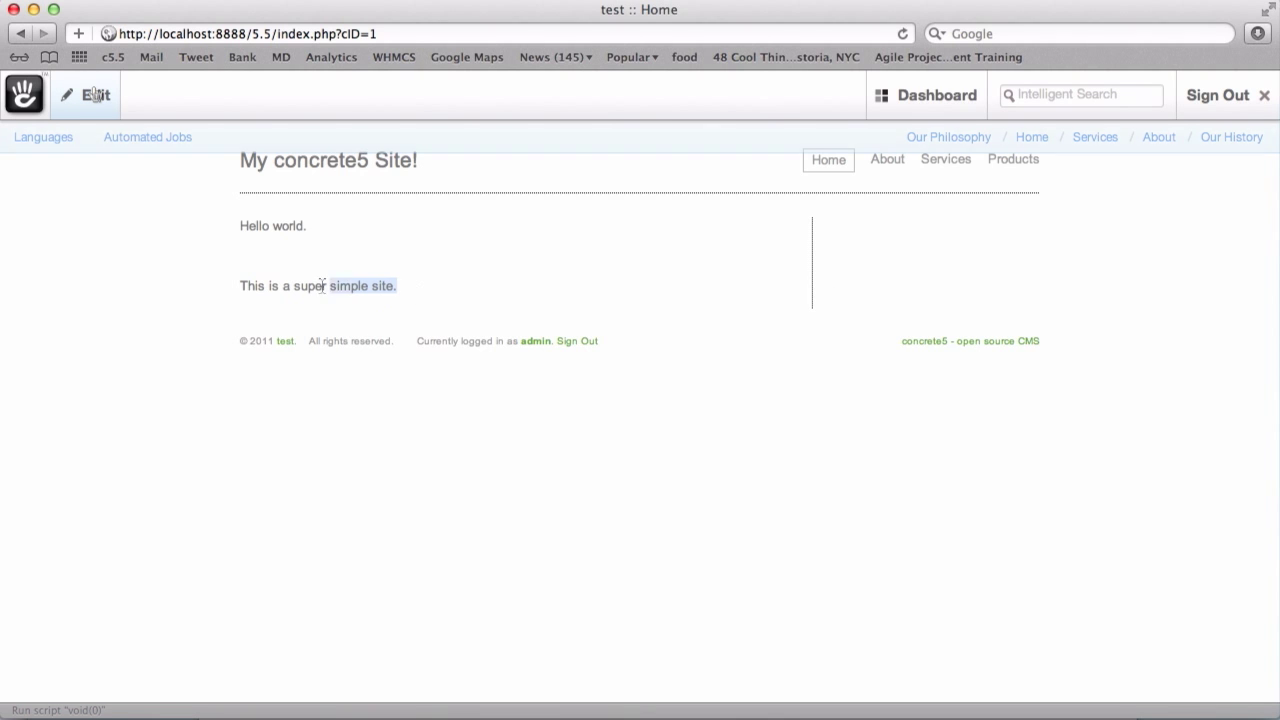
left_click(96, 94)
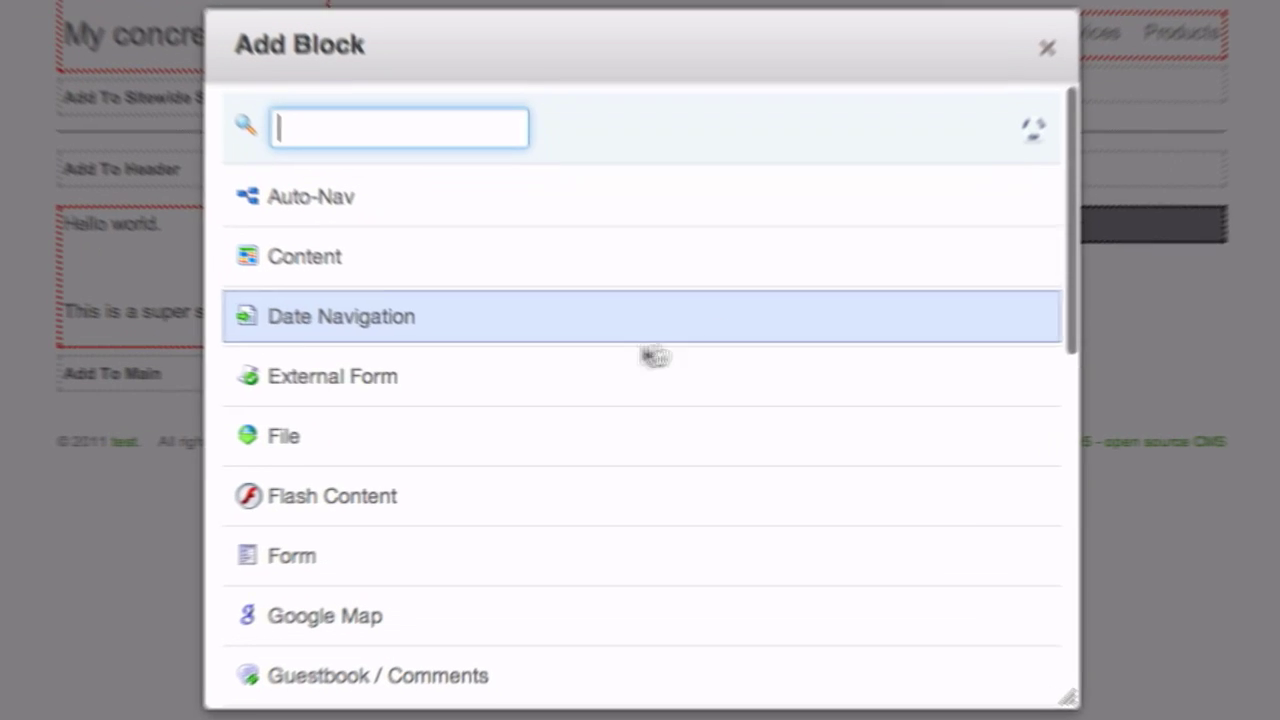
- Add a Survey block asking 'Is this cool?' with answers You know it!, Yeah easy! and Yup
scroll("down", 3)
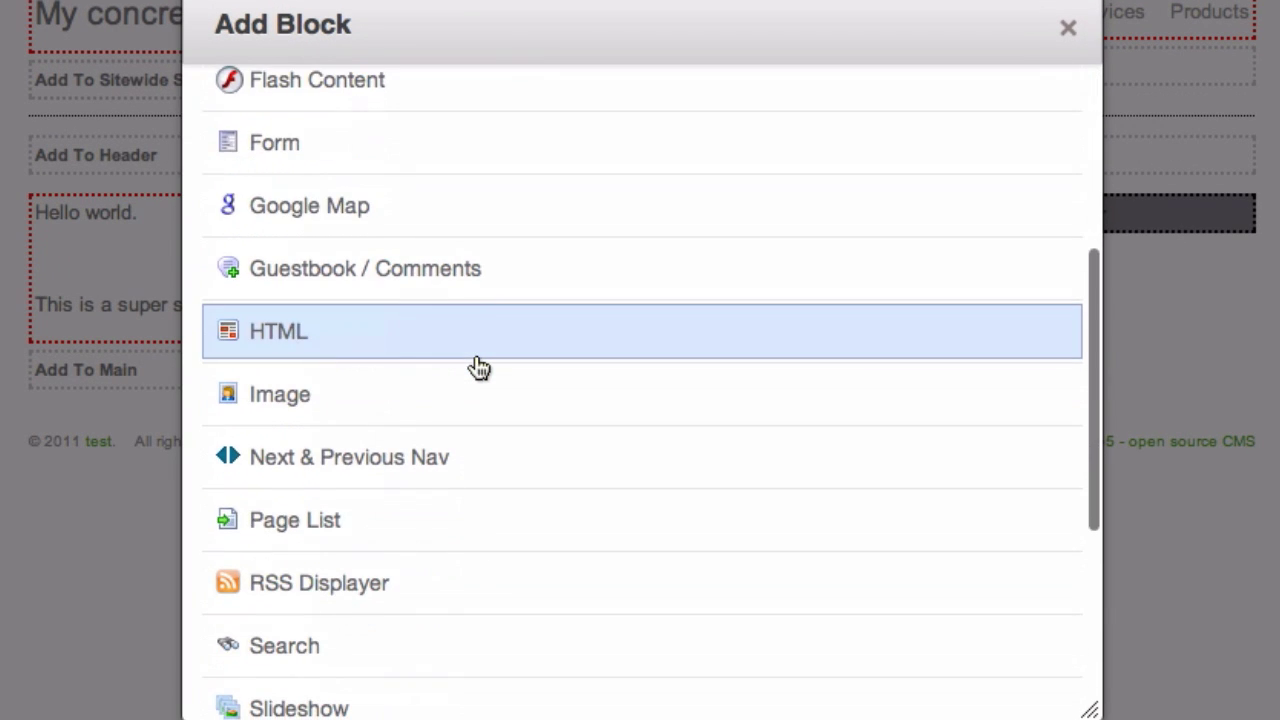
scroll("down", 3)
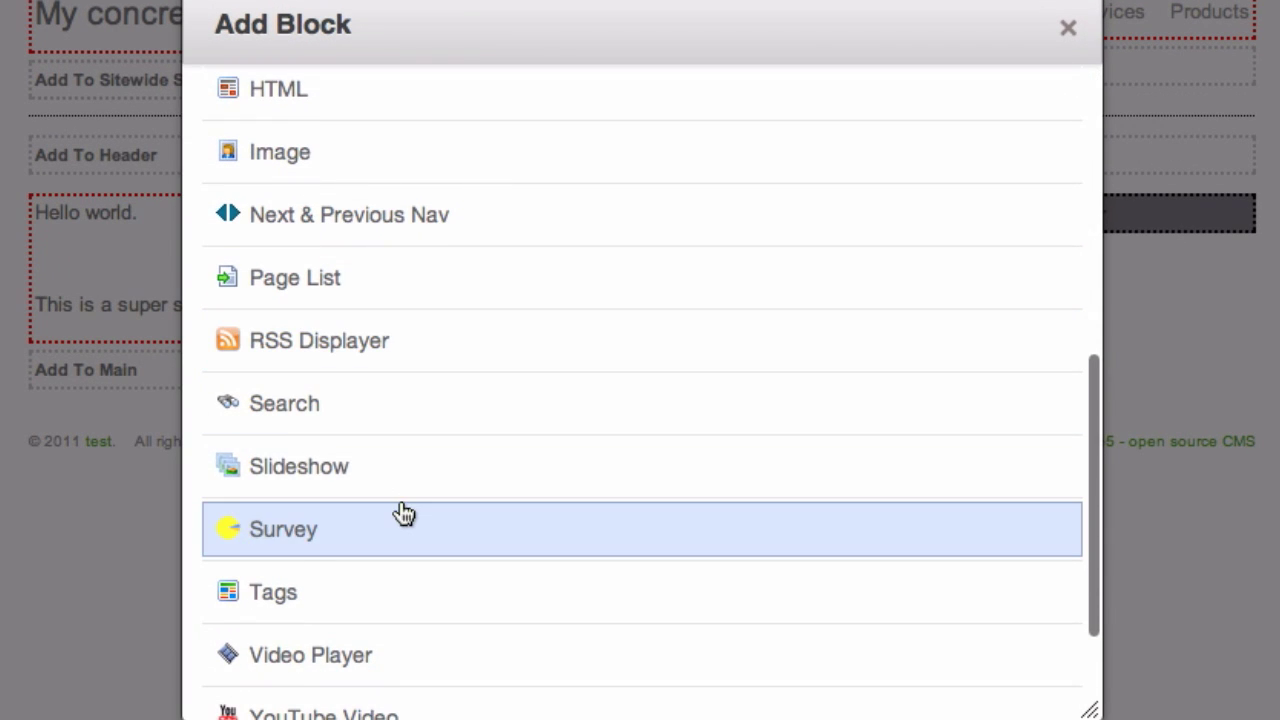
left_click(283, 529)
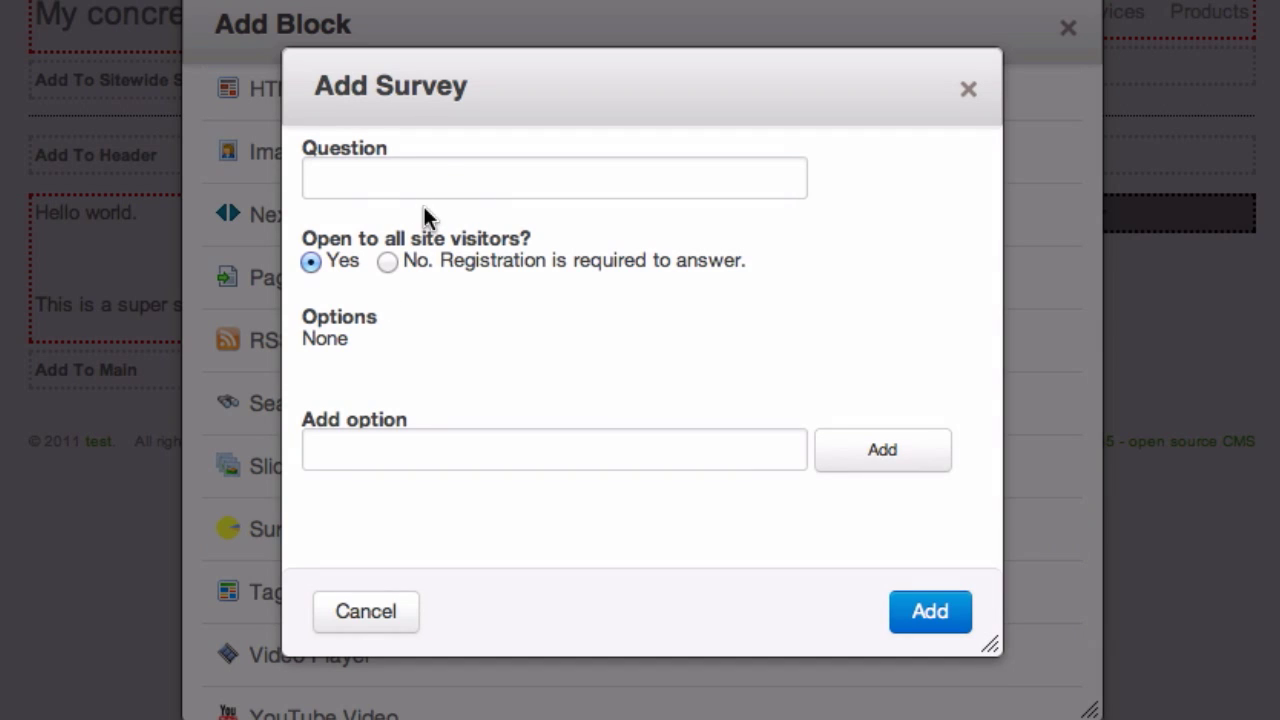
type("Is this cool?")
type("You know i")
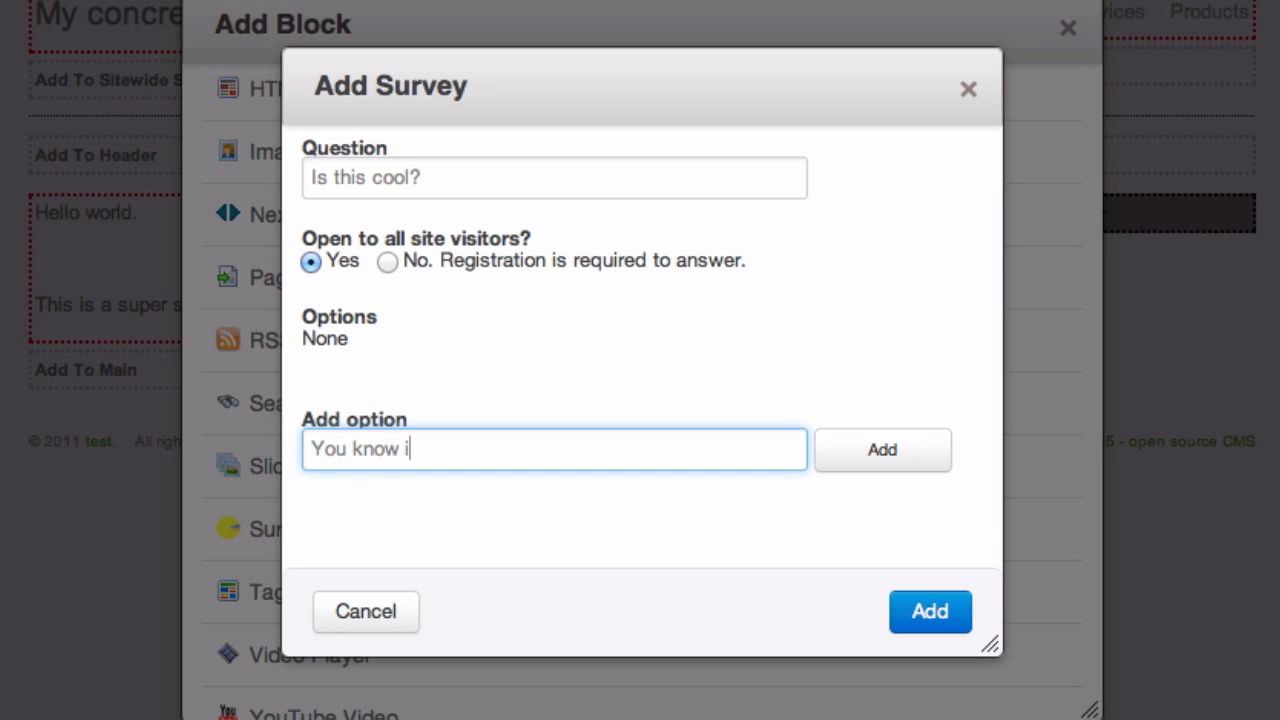
left_click(881, 449)
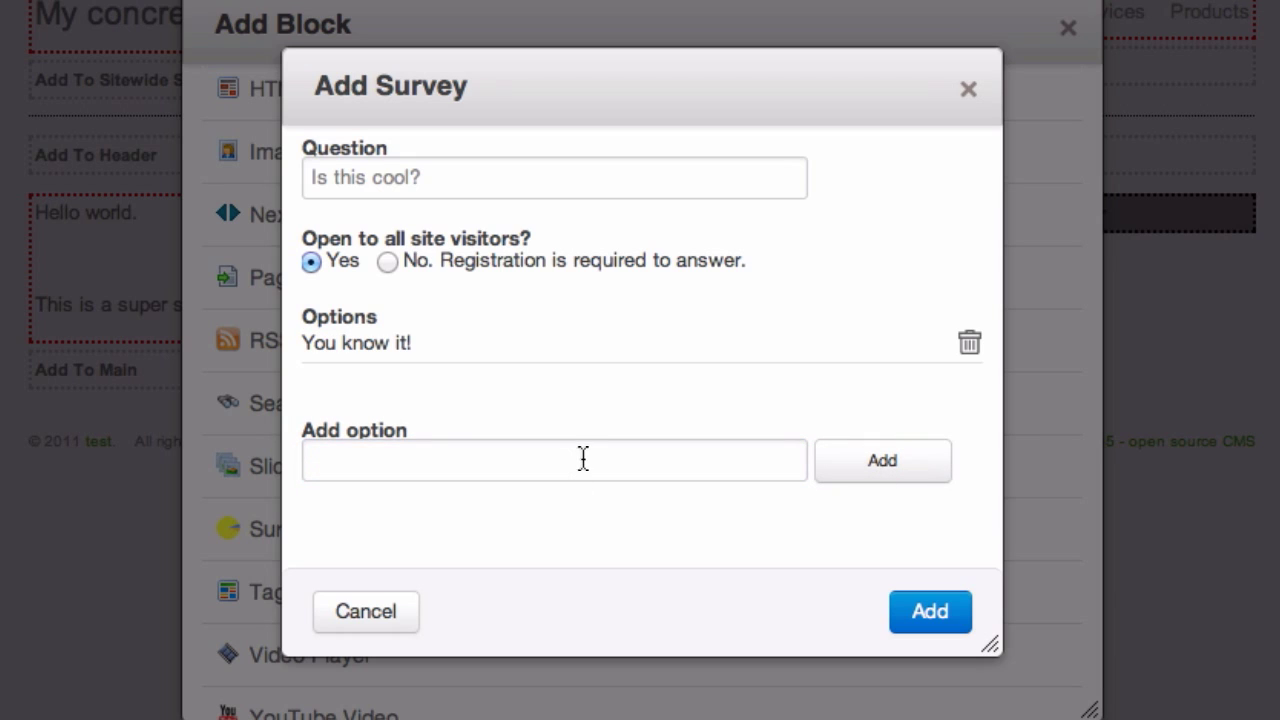
type("Yeah eas")
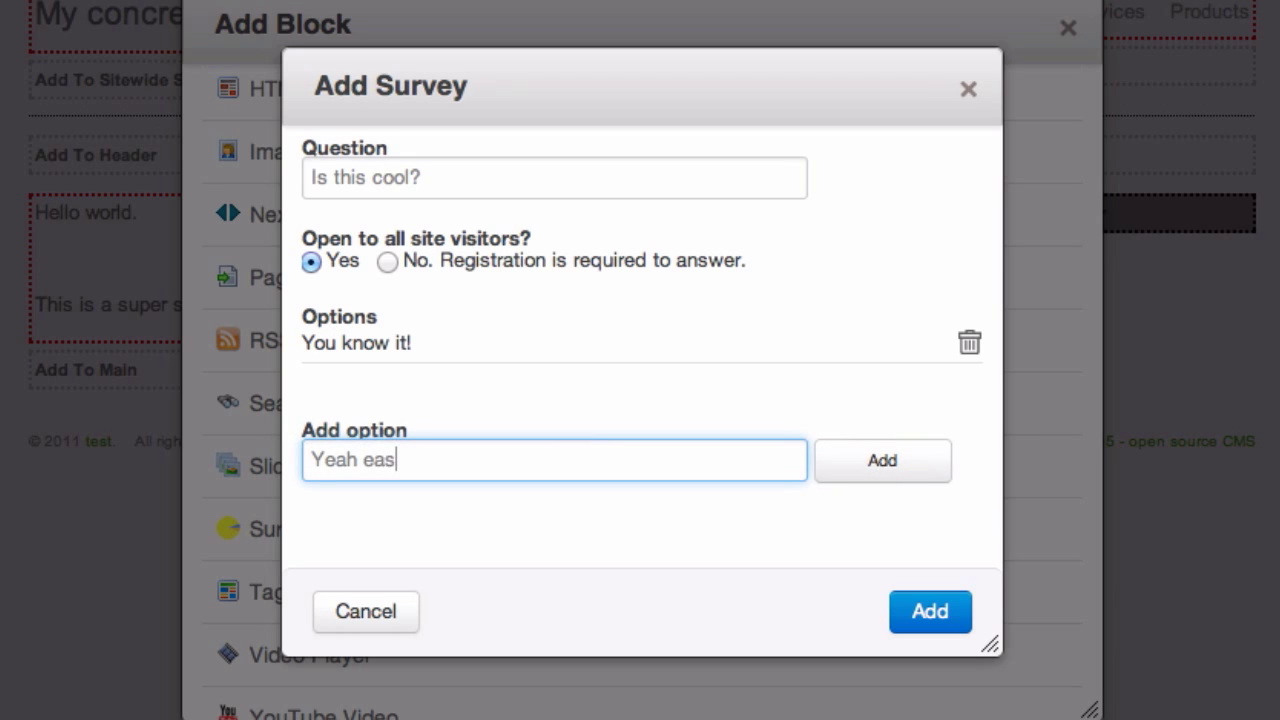
left_click(881, 460)
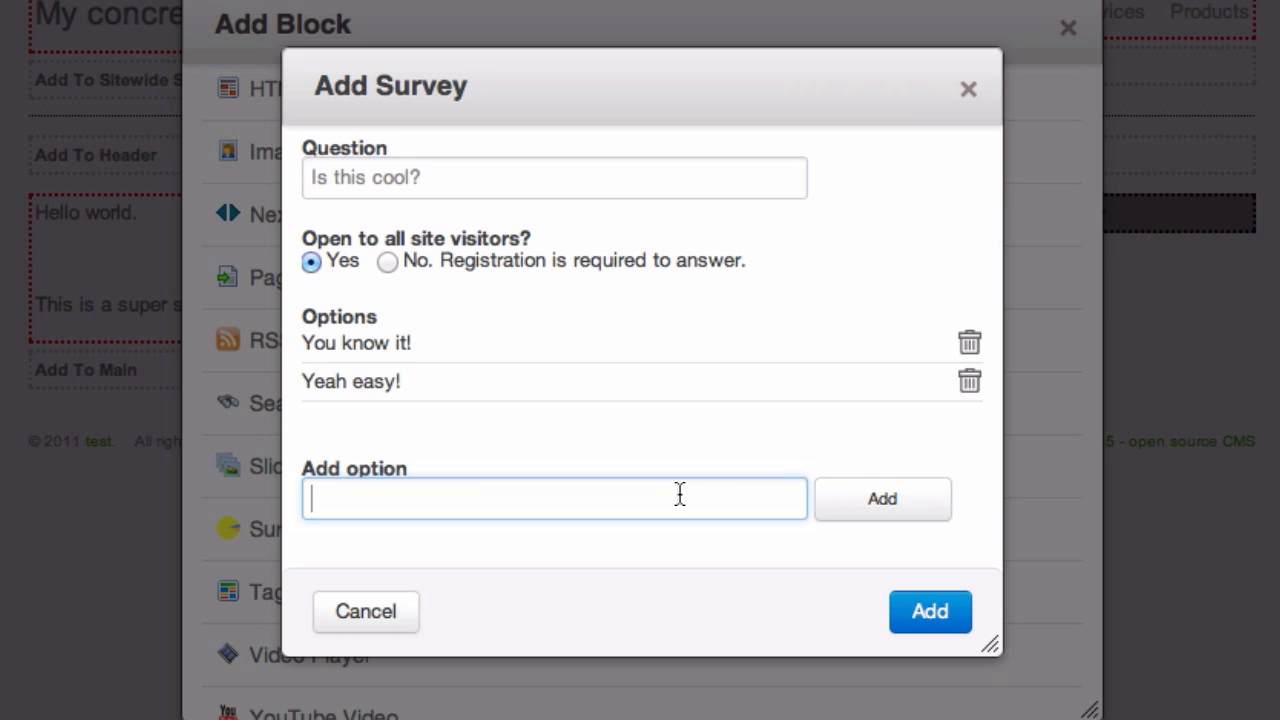
type("Yup.")
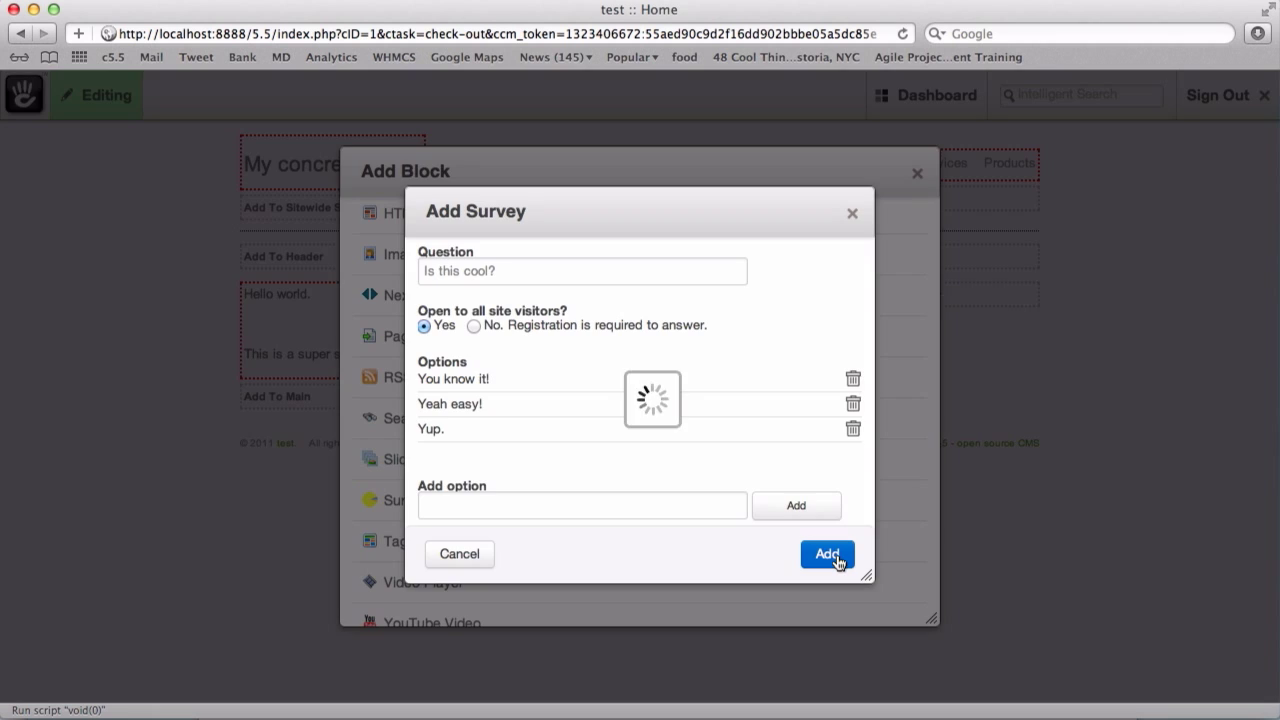
- Publish the page with the survey and vote 'You know it!' to show the results
left_click(826, 554)
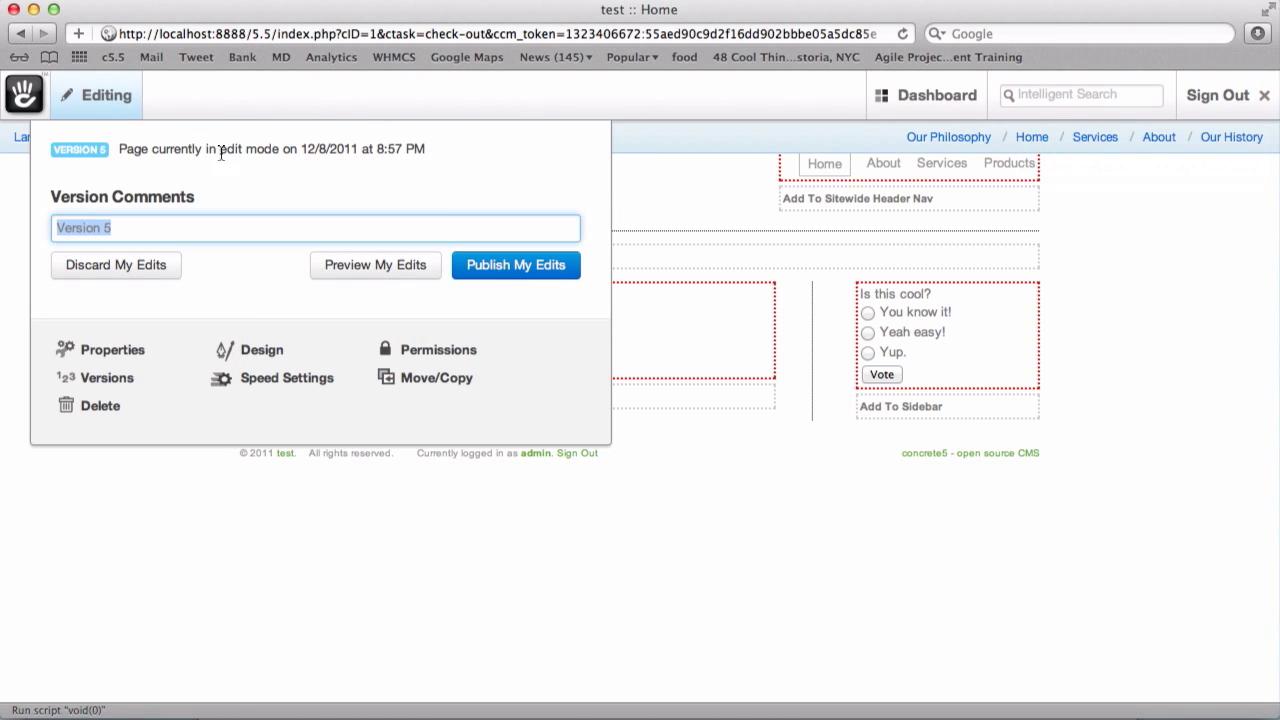
left_click(516, 265)
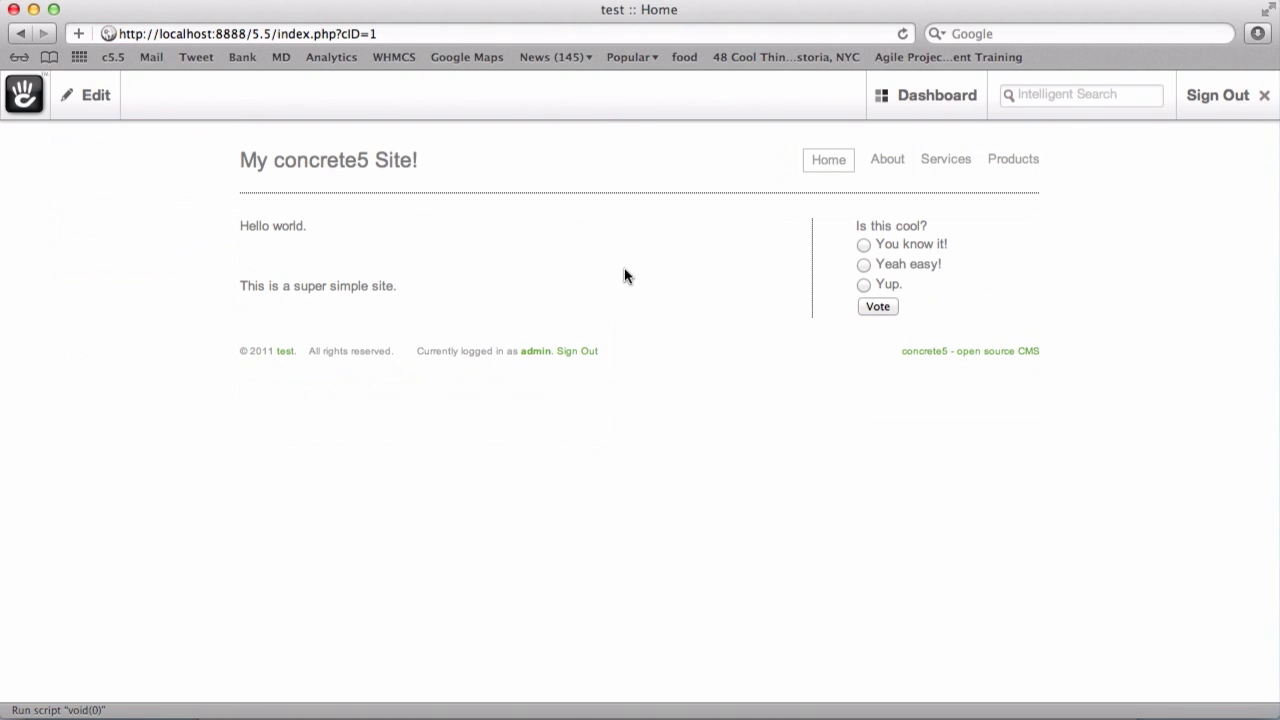
left_click(877, 306)
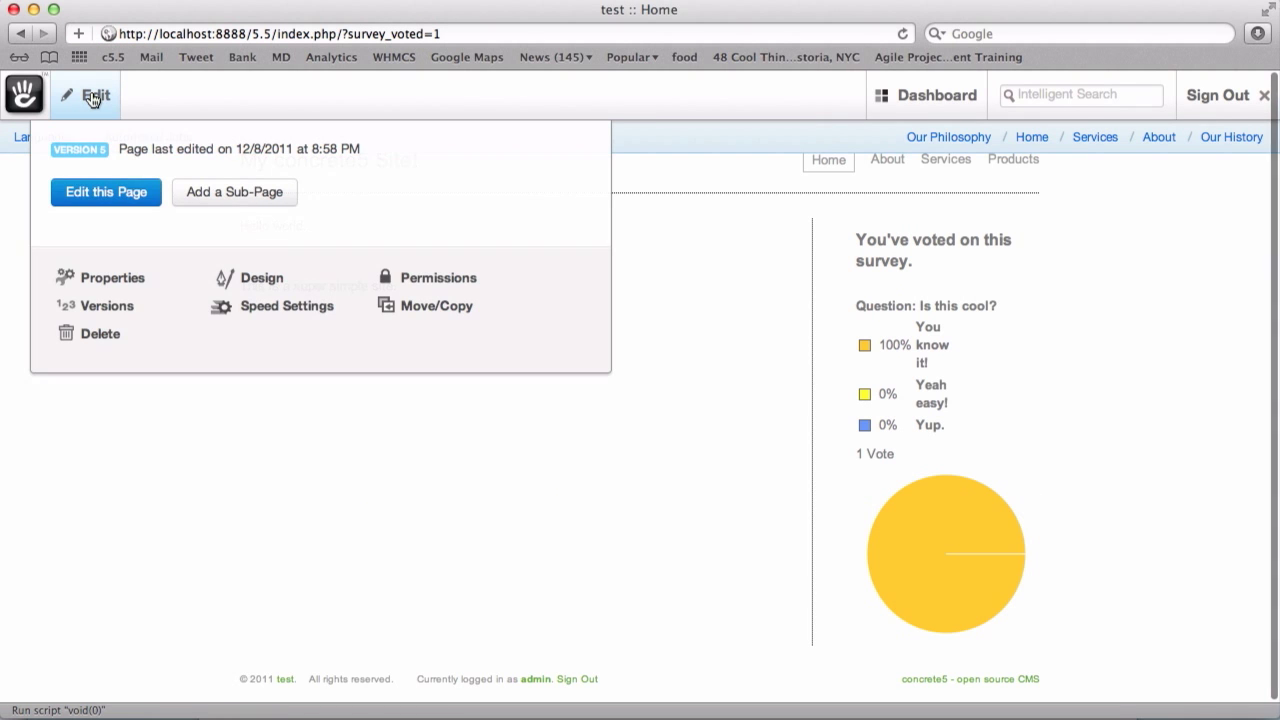
left_click(106, 191)
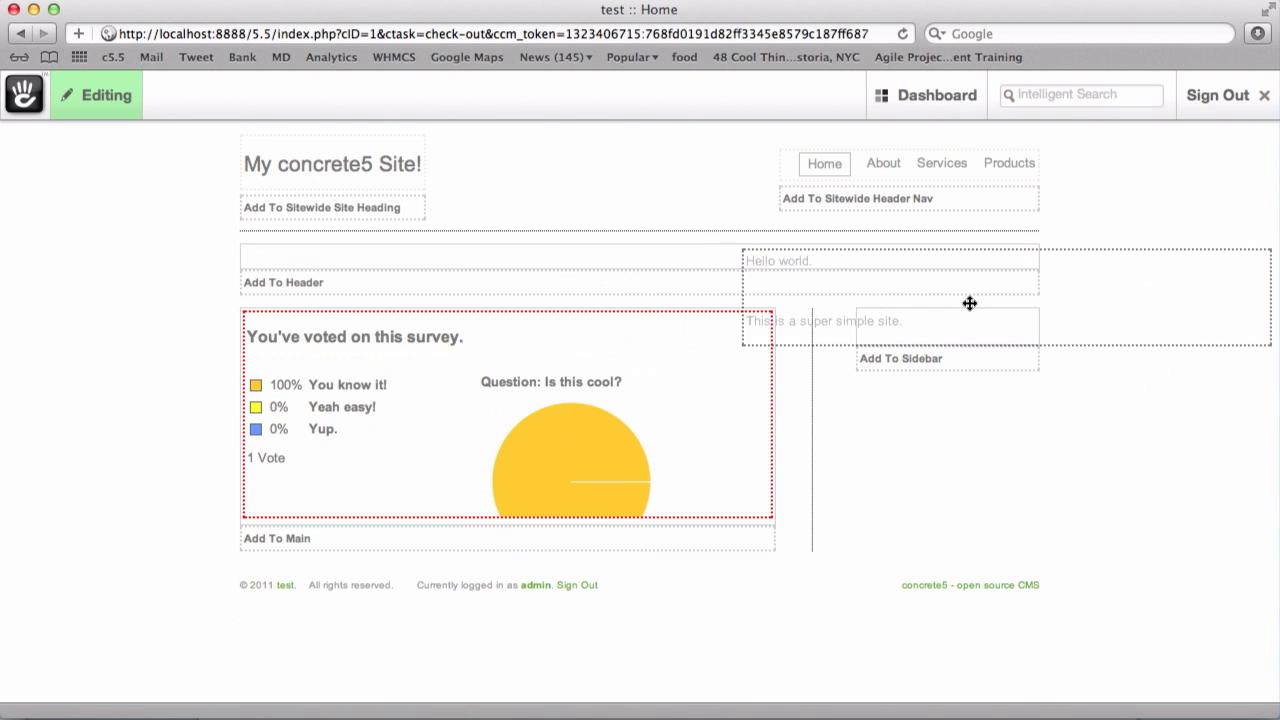
- Open the page Design options and cancel out of them
left_click(95, 95)
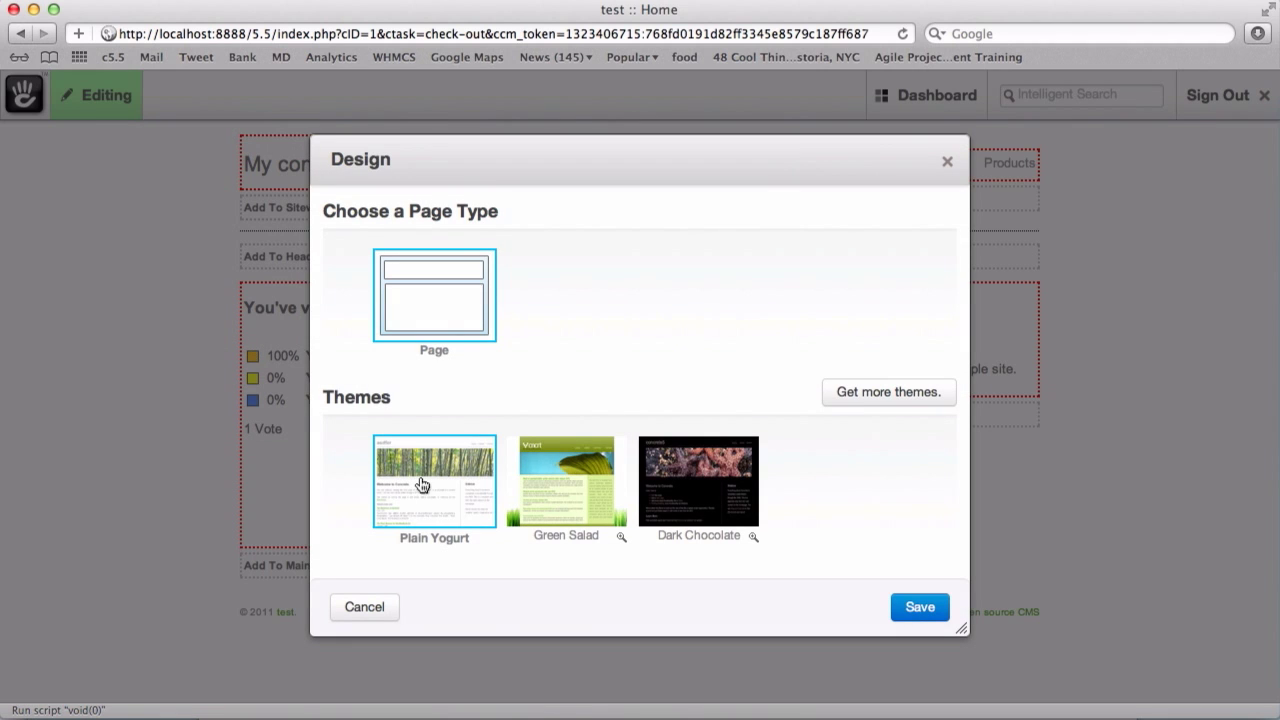
left_click(621, 538)
type("attr")
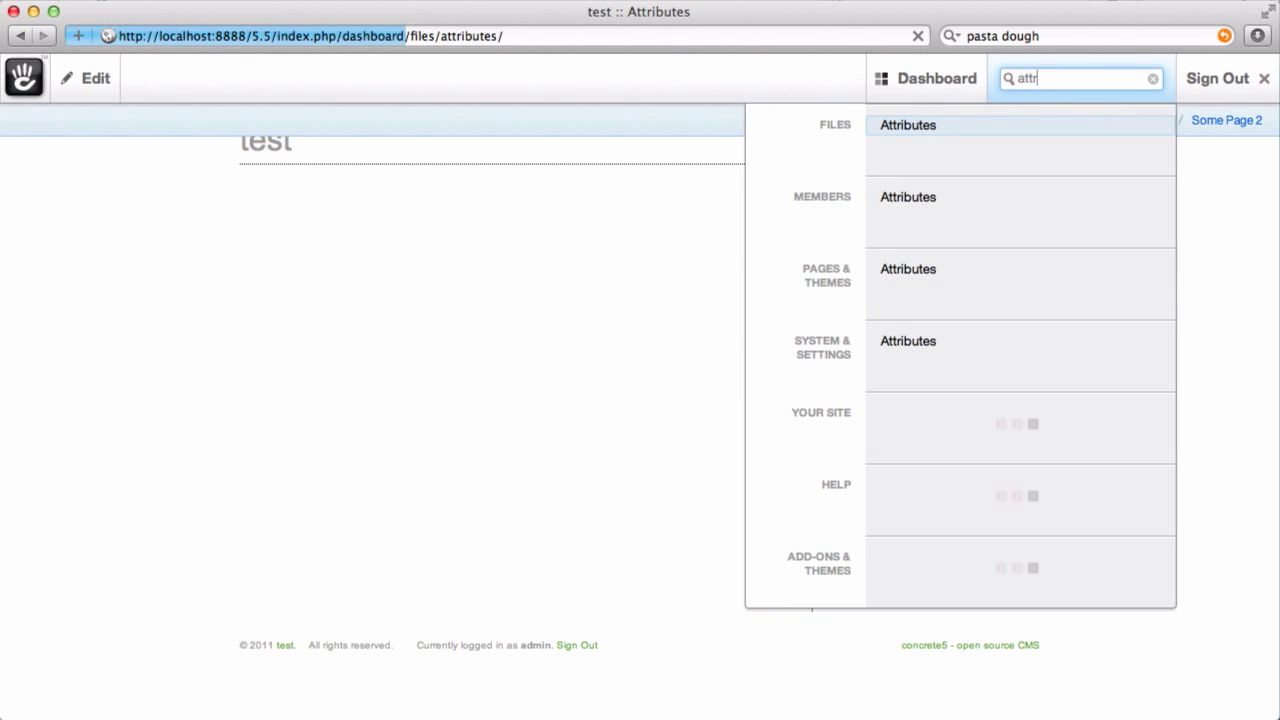
- Start a searchable select file attribute with handle 'timeOfDay' and name 'Time of Day'
left_click(907, 124)
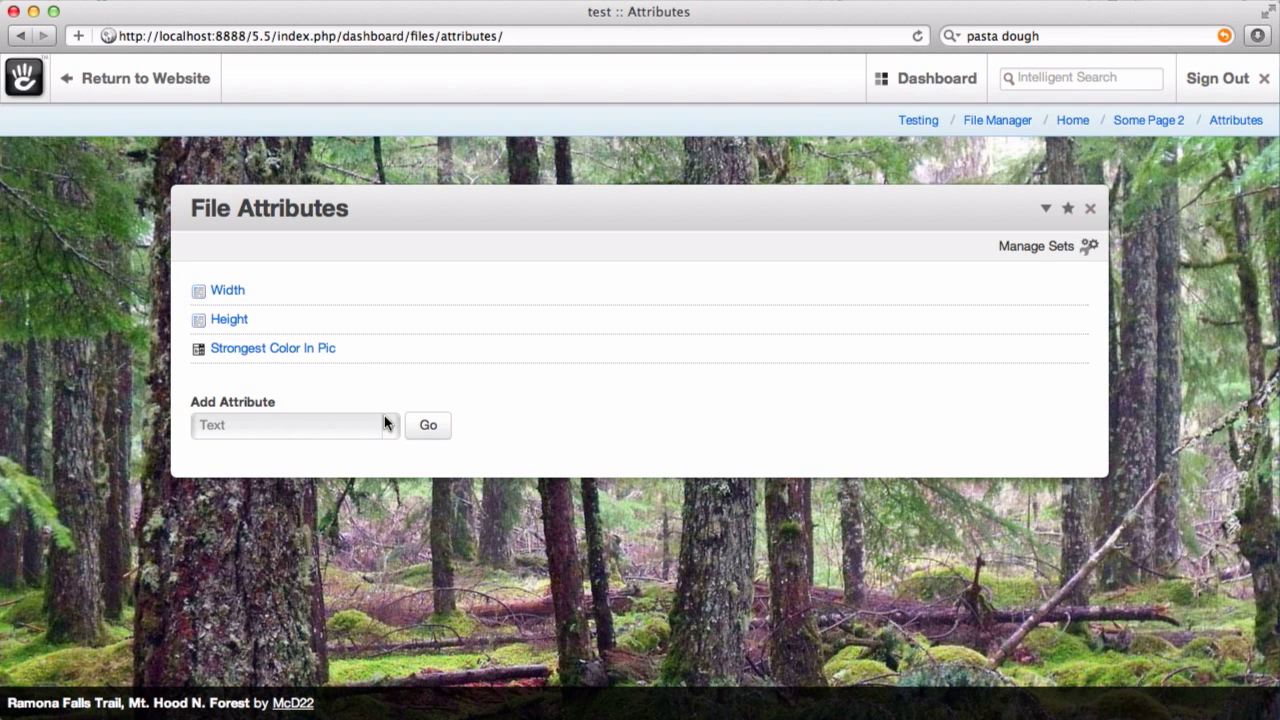
left_click(290, 424)
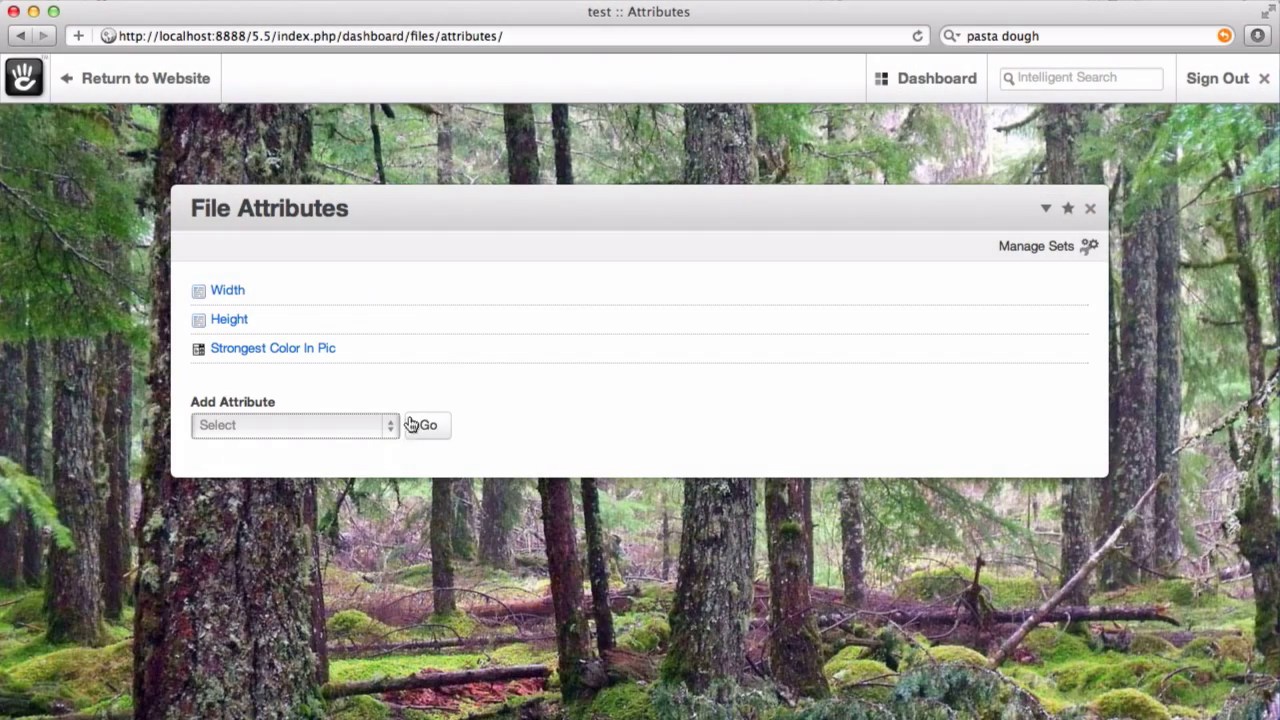
left_click(426, 424)
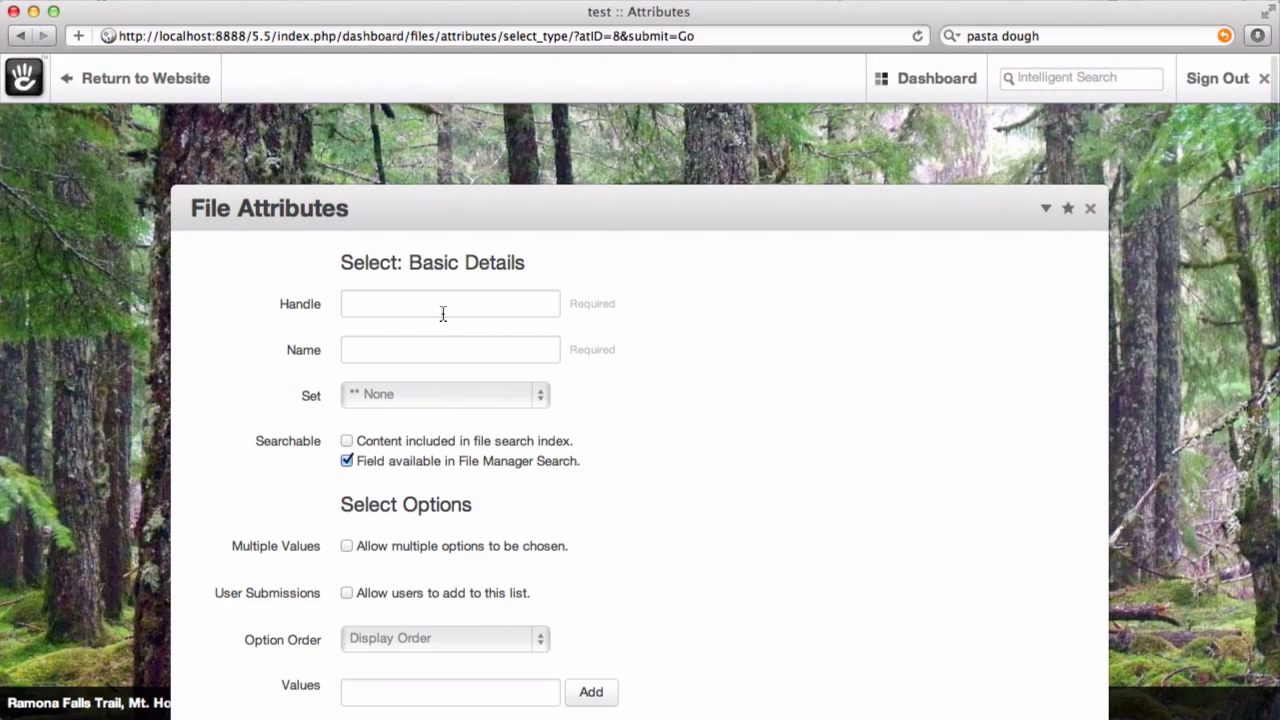
type("timeOfDa")
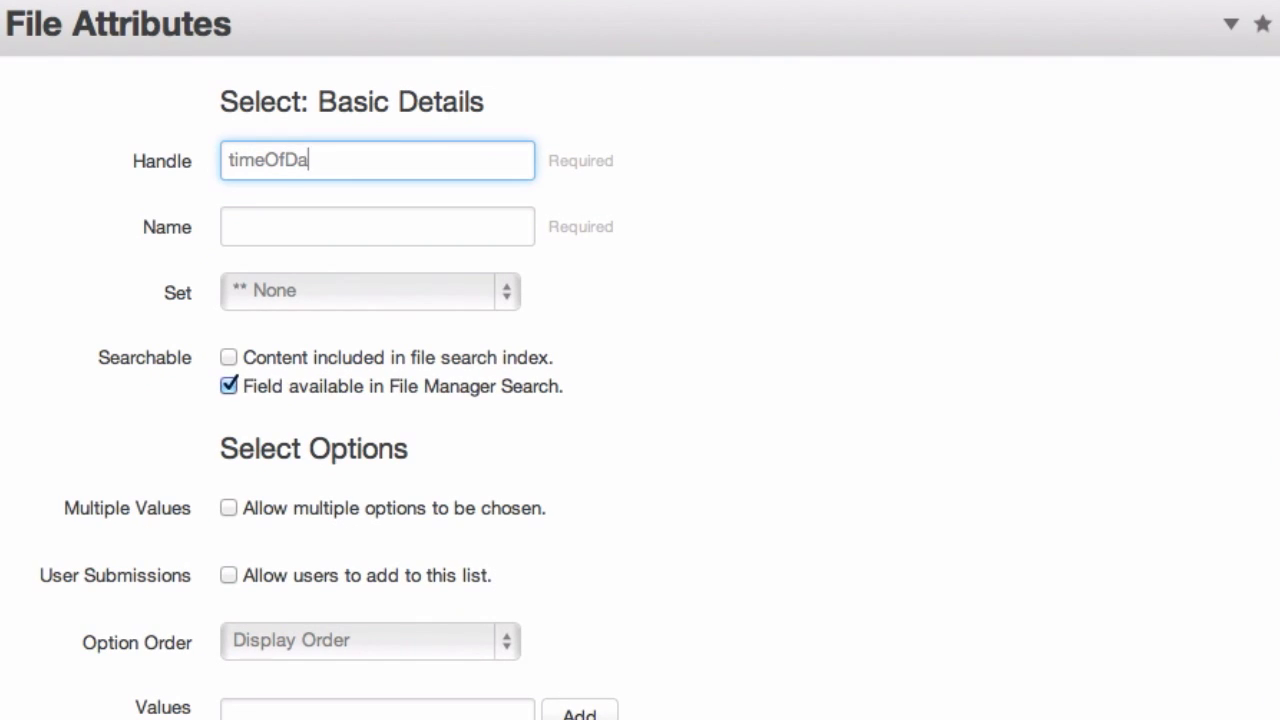
type("Time of D")
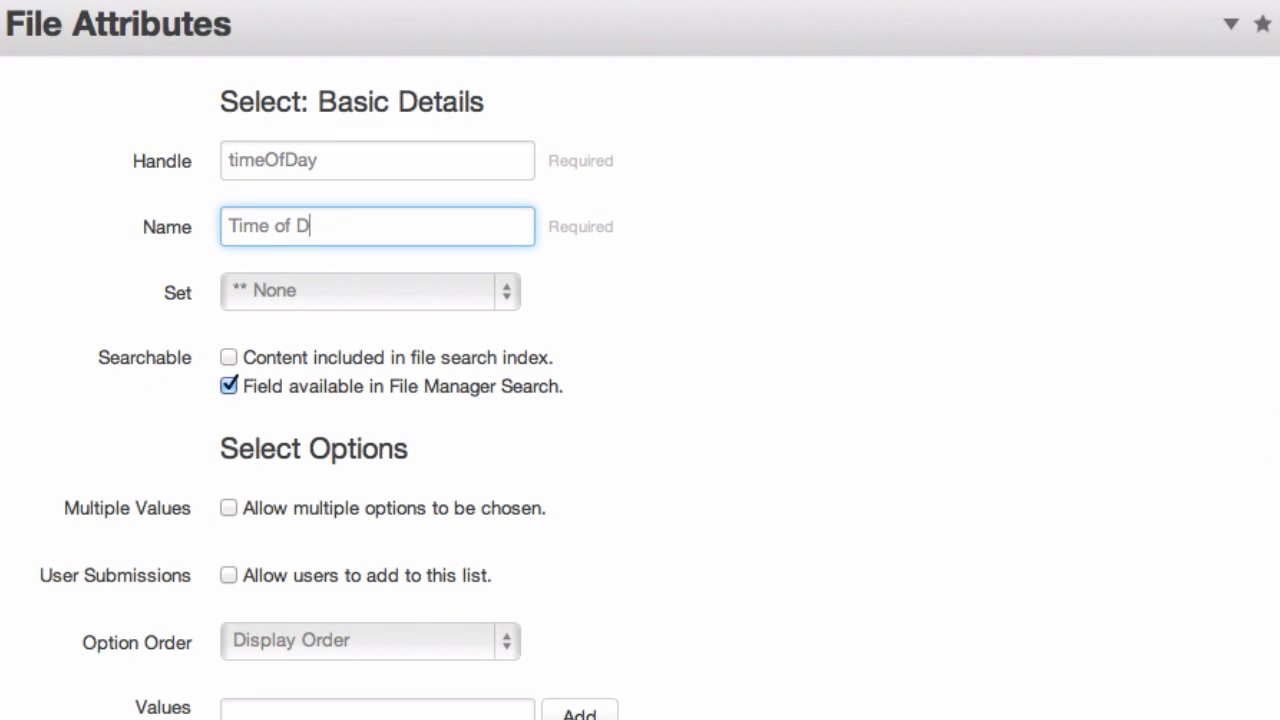
left_click(229, 357)
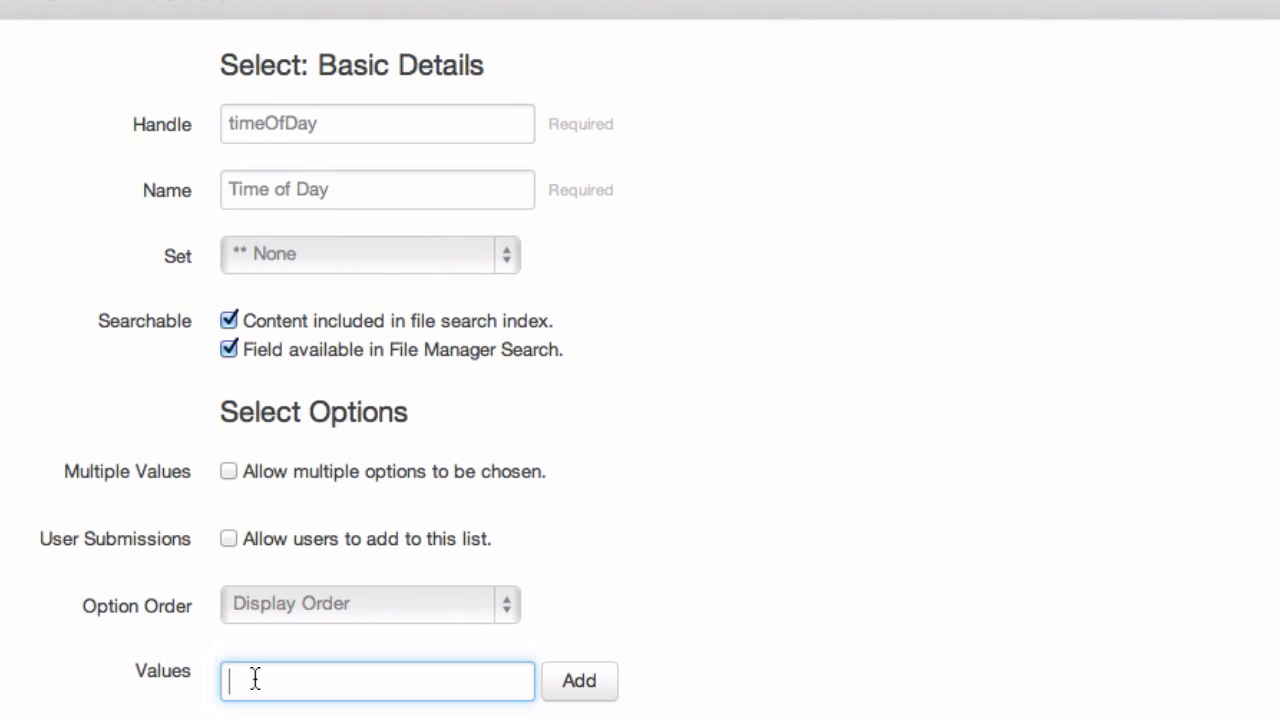
- Add options Day, Evening and Night, rename Evening to Twilight, and create the attribute
left_click(579, 681)
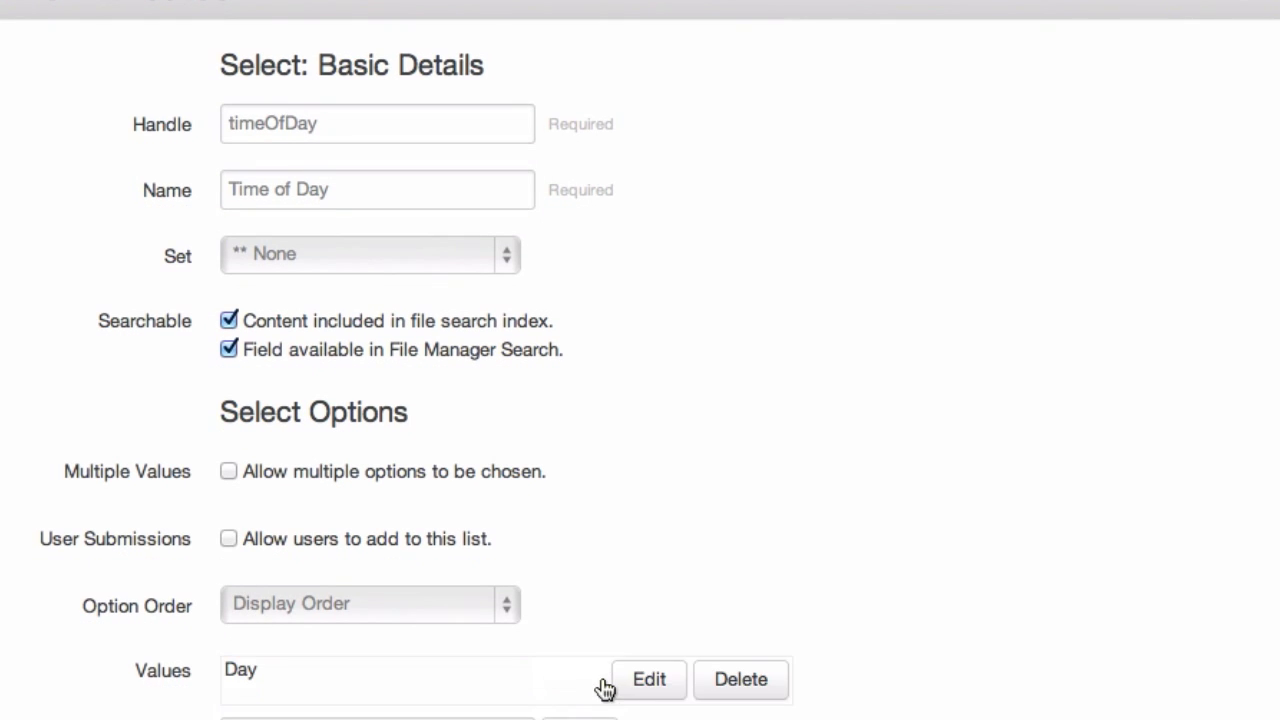
scroll("down", 3)
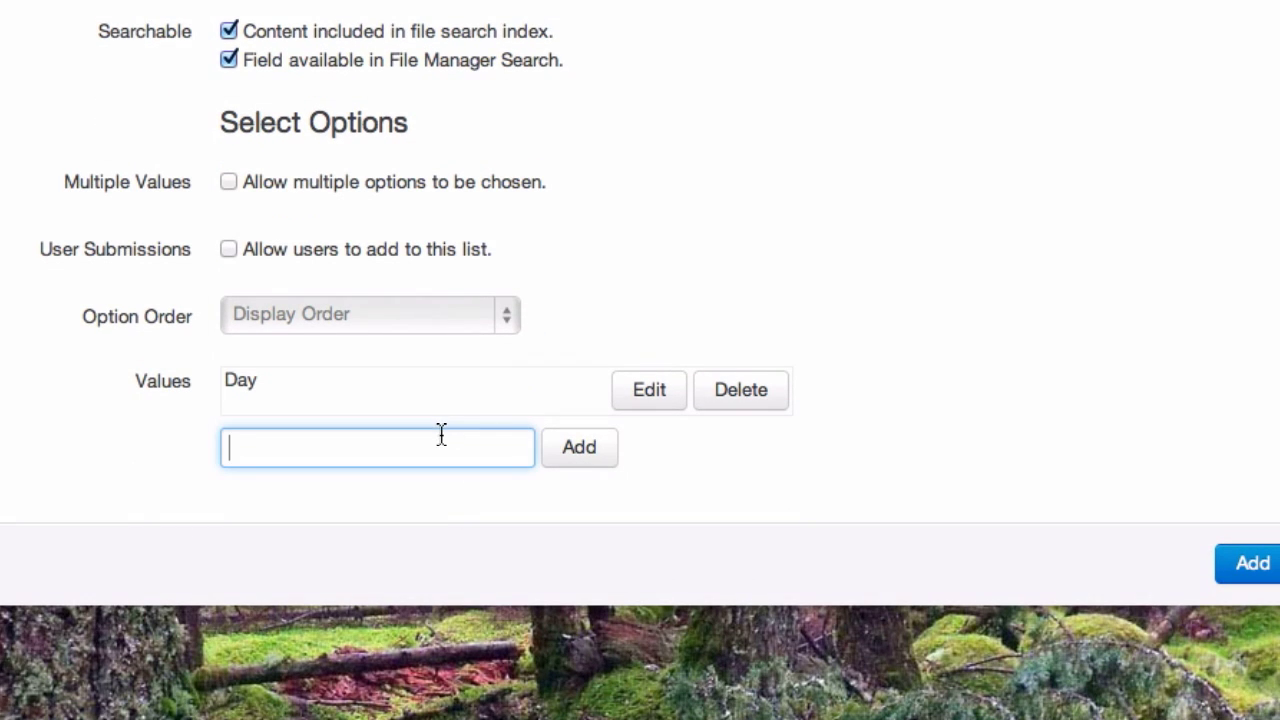
type("Evening")
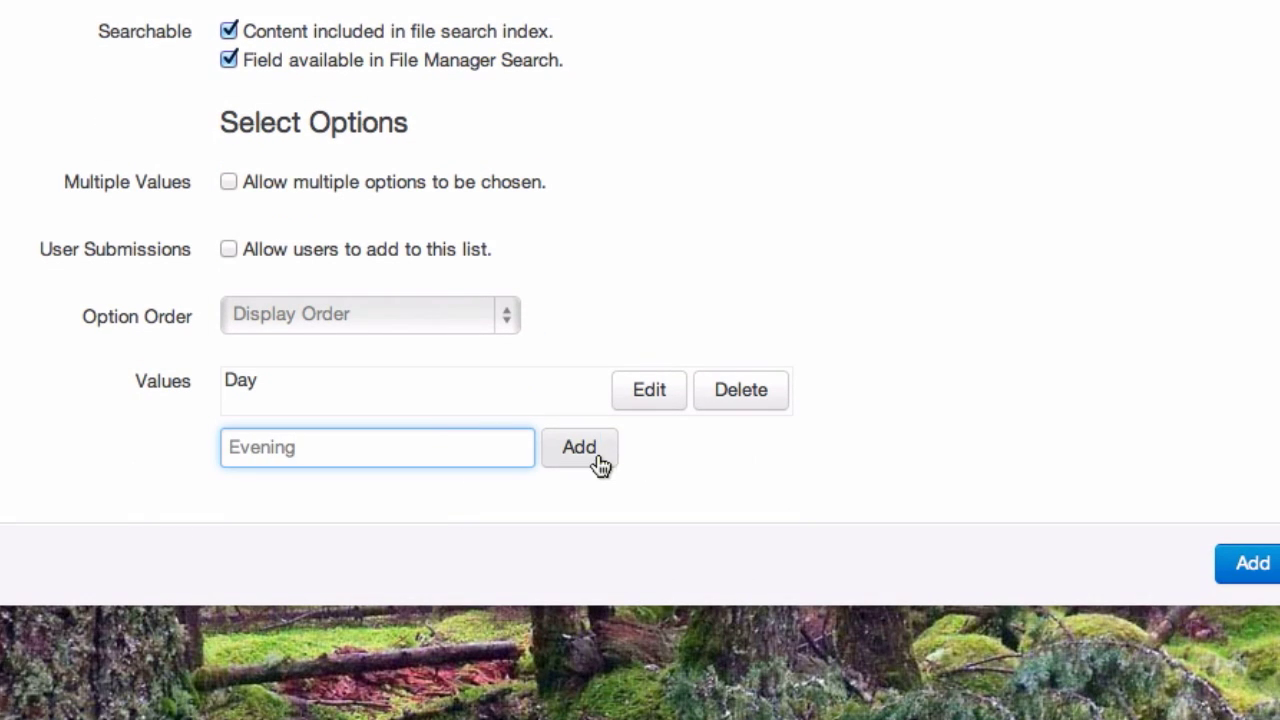
left_click(579, 447)
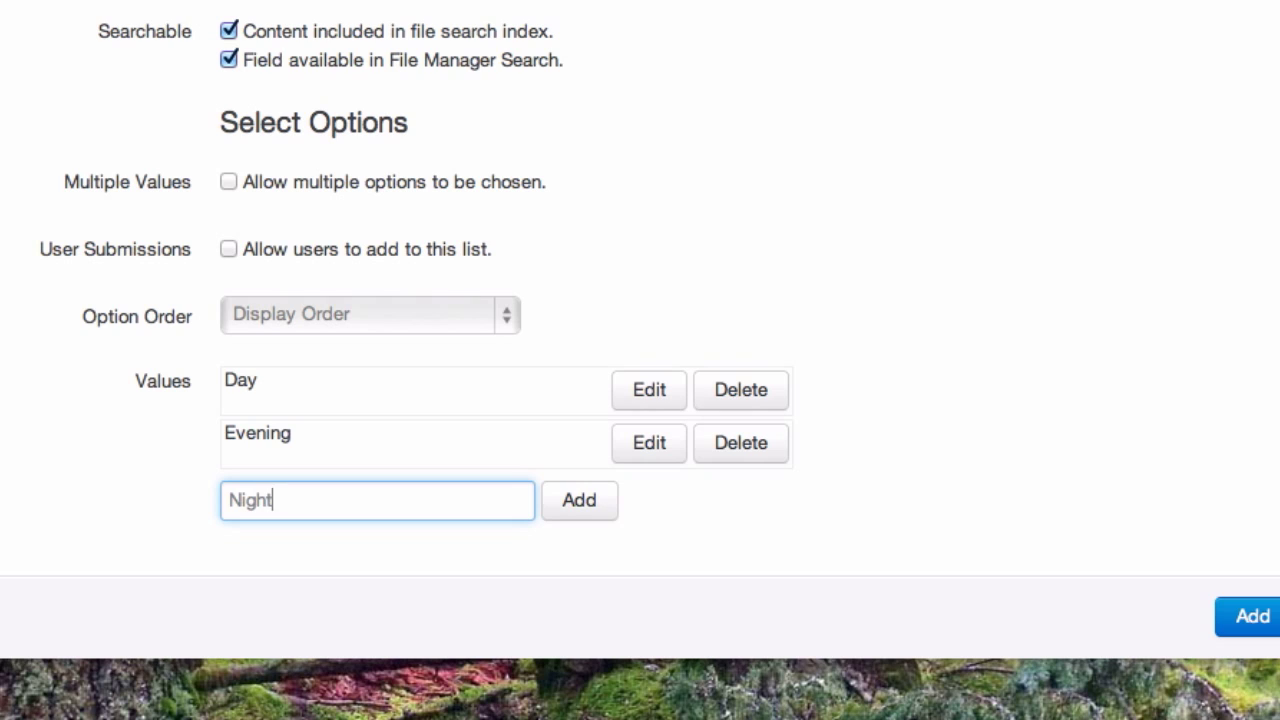
left_click(578, 500)
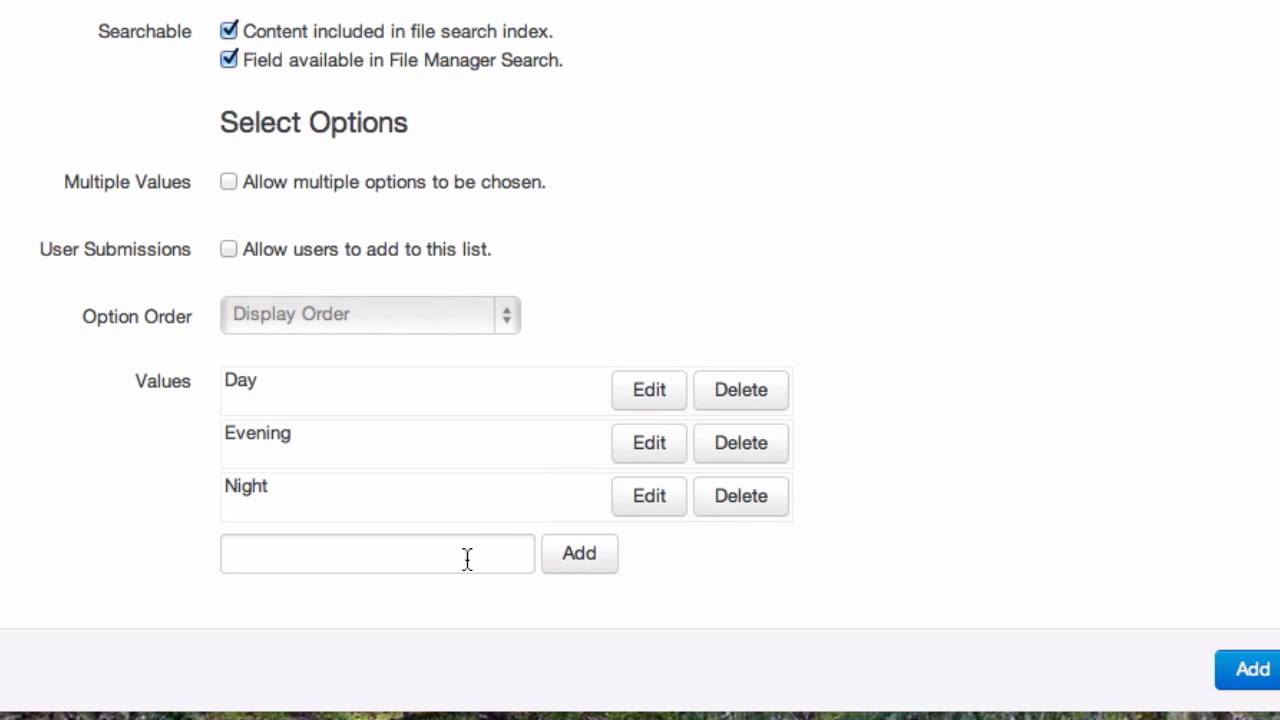
left_click(648, 443)
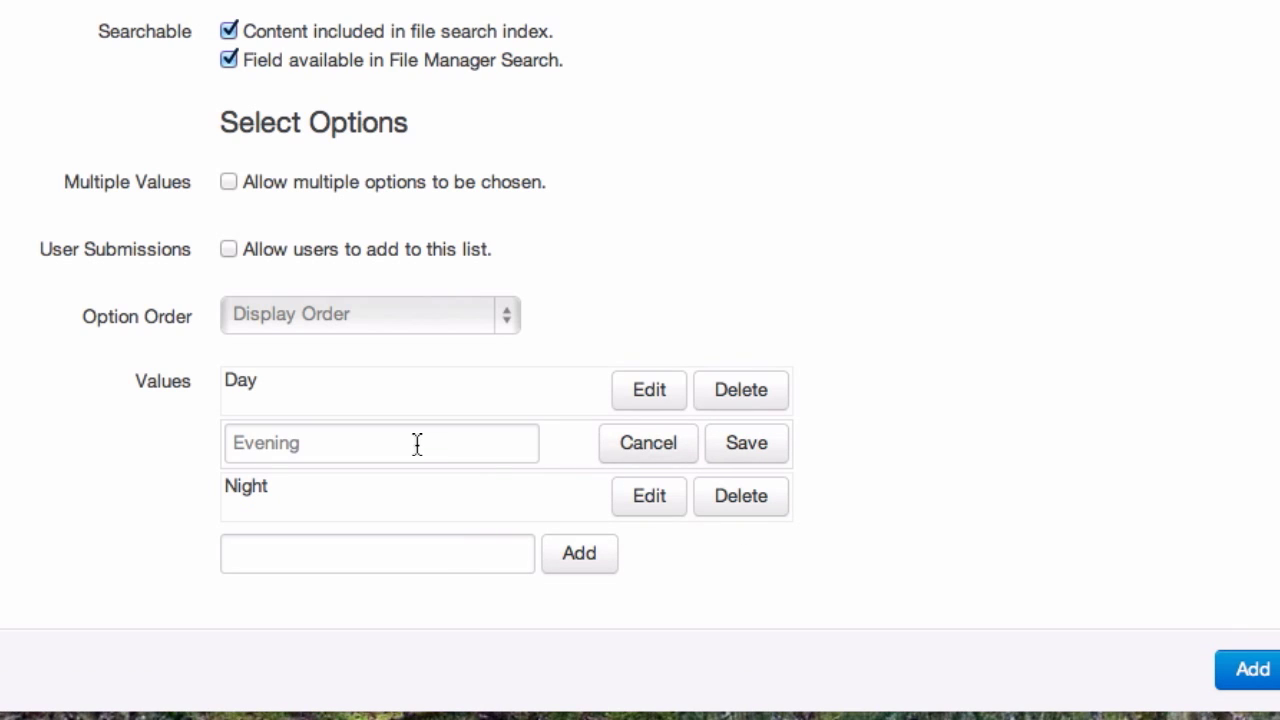
type("Twilight")
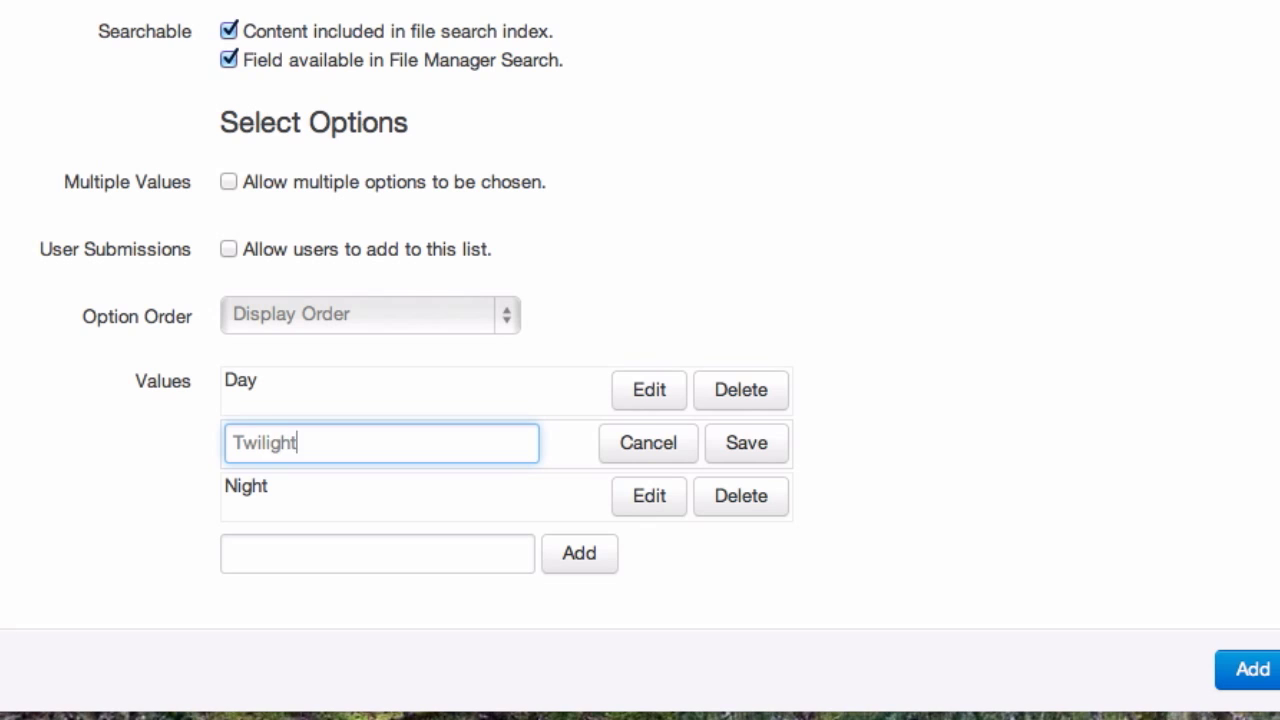
left_click(745, 443)
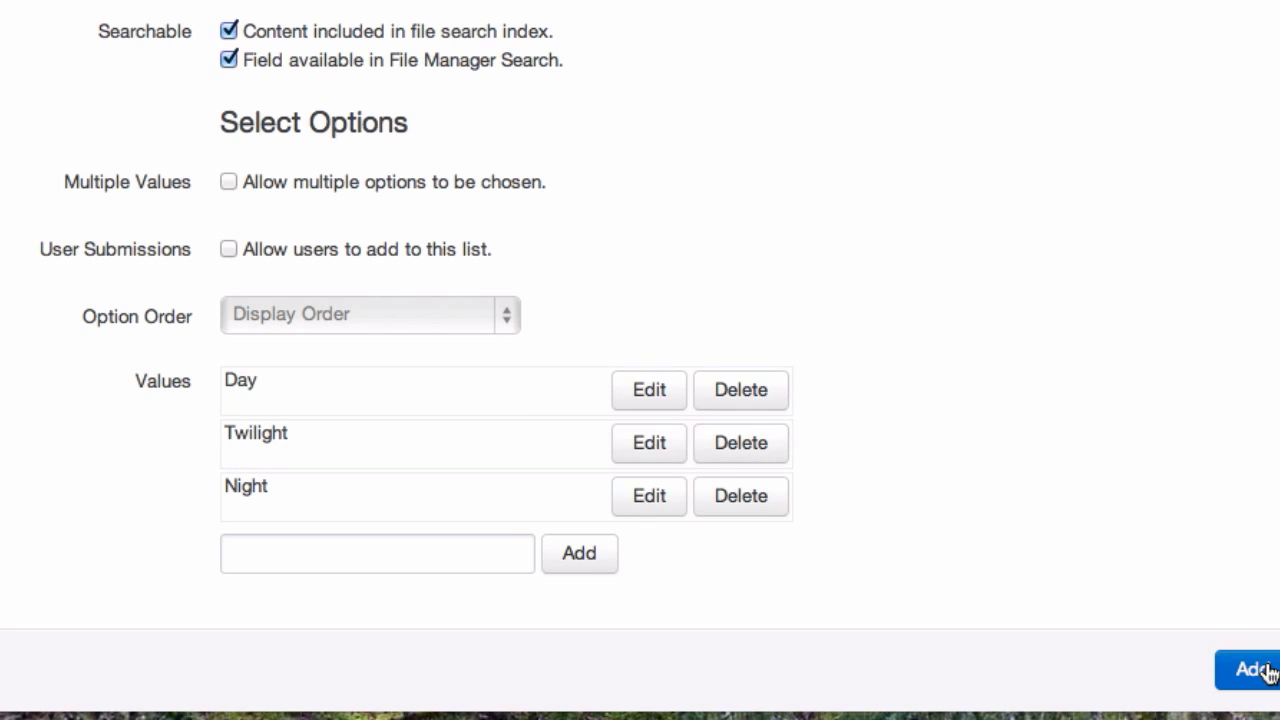
left_click(1253, 669)
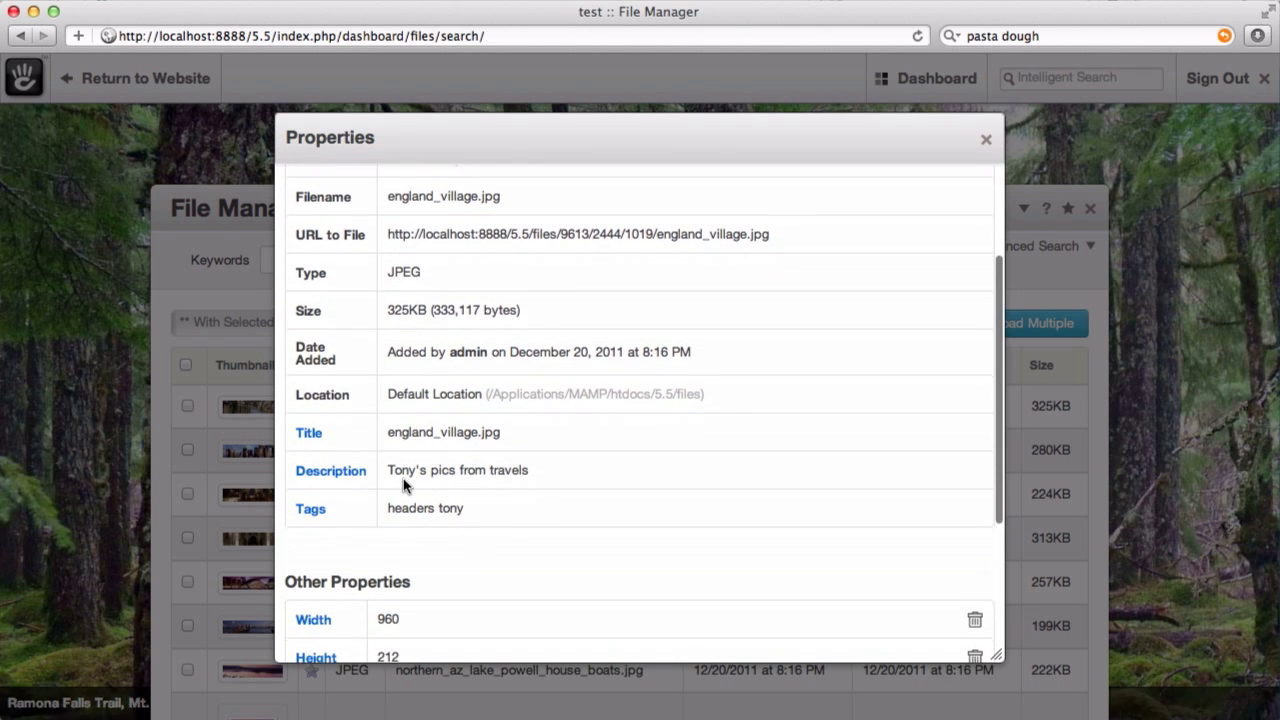
- Choose Day for england_village.jpg's Time of Day property and save it
scroll("down", 3)
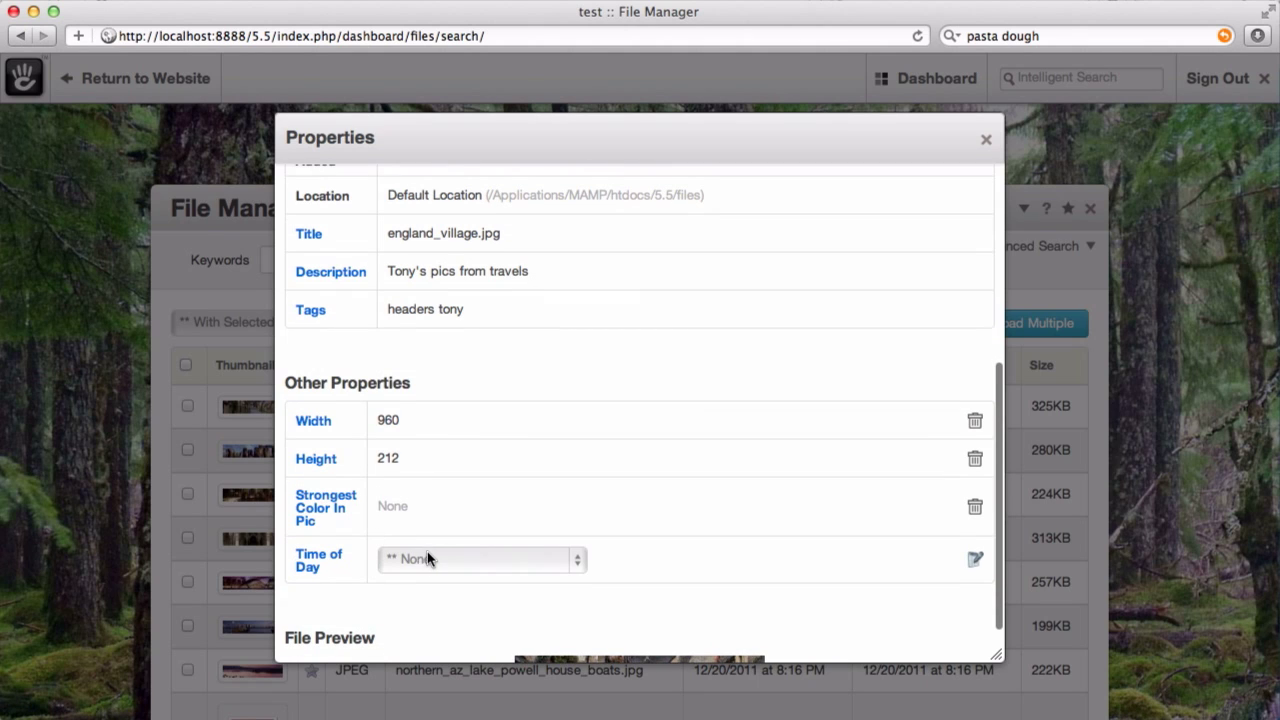
left_click(480, 559)
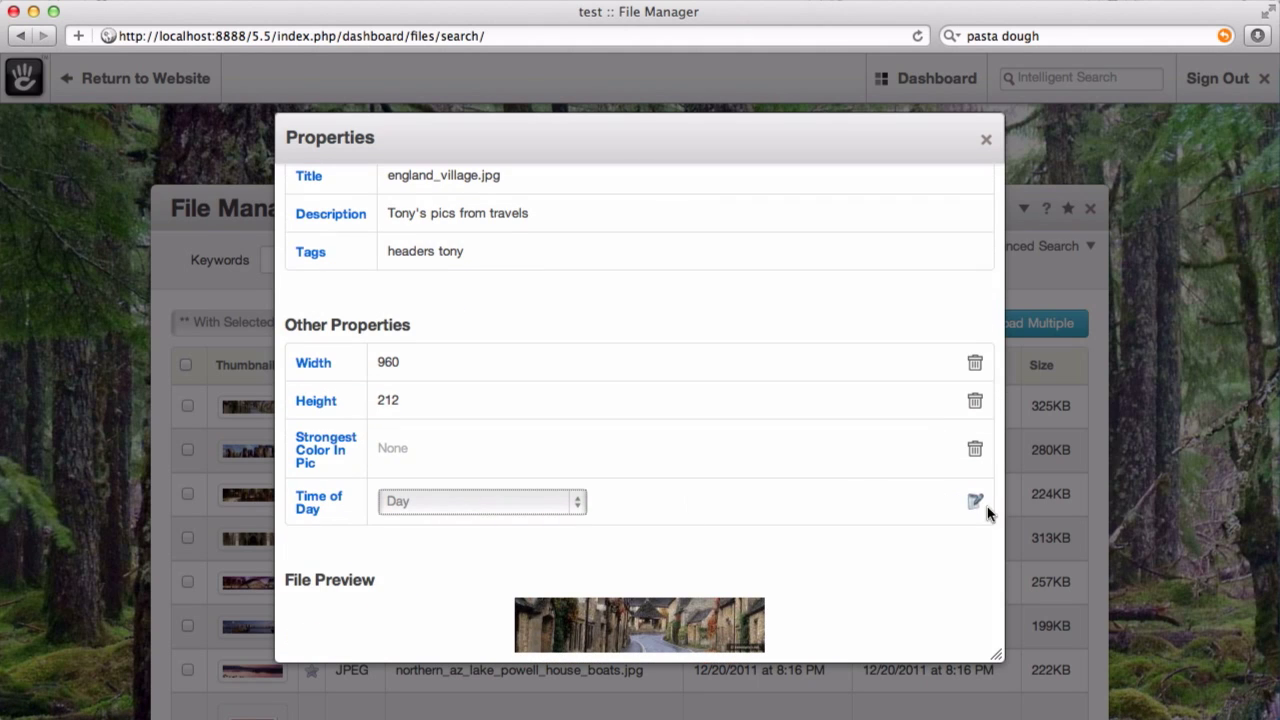
left_click(975, 502)
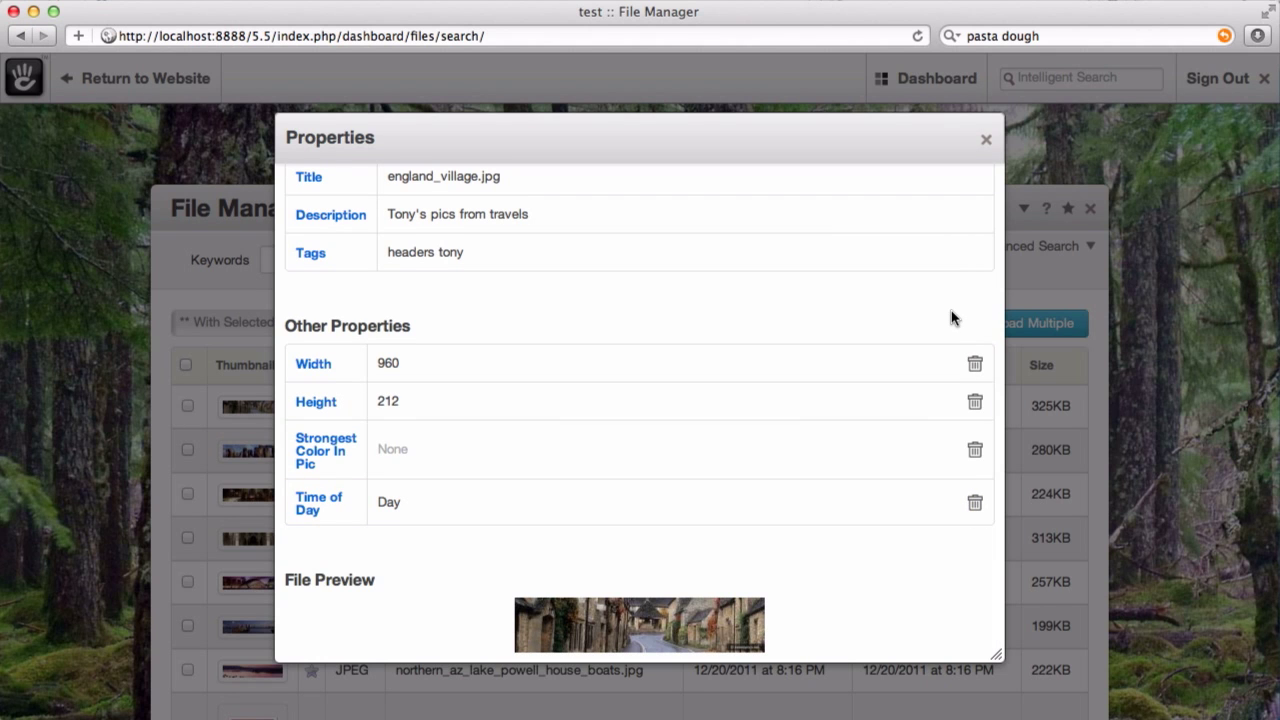